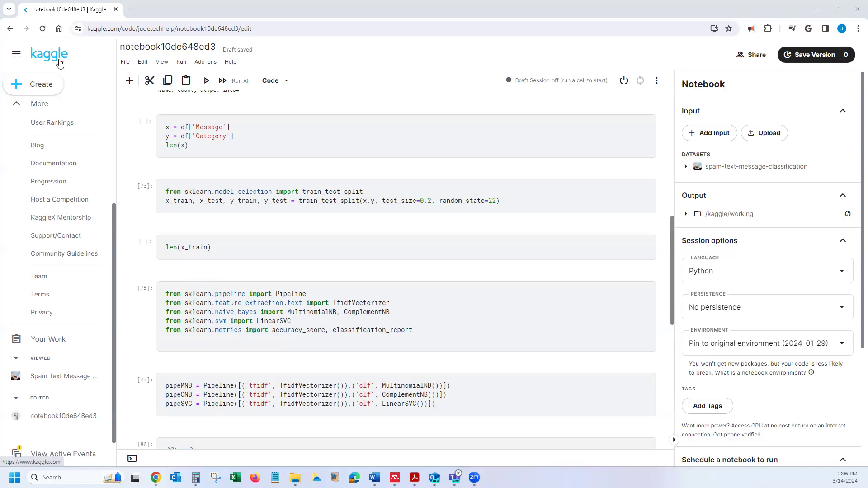
- Review the existing spam-classification notebook, then bring up Kaggle's Create menu
scroll("down", 3)
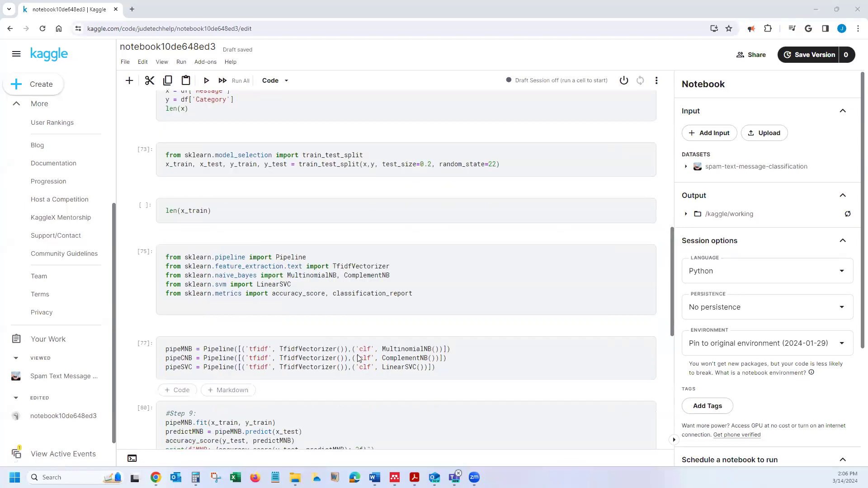
scroll("up", 3)
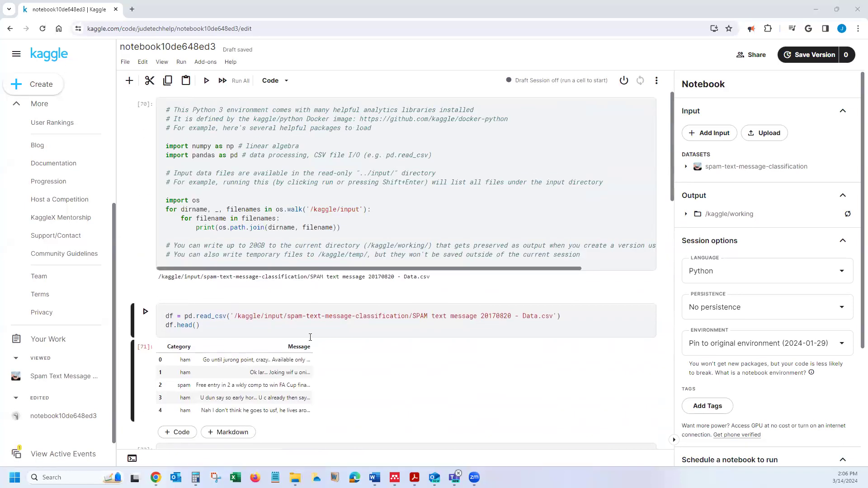
mouse_move(311, 348)
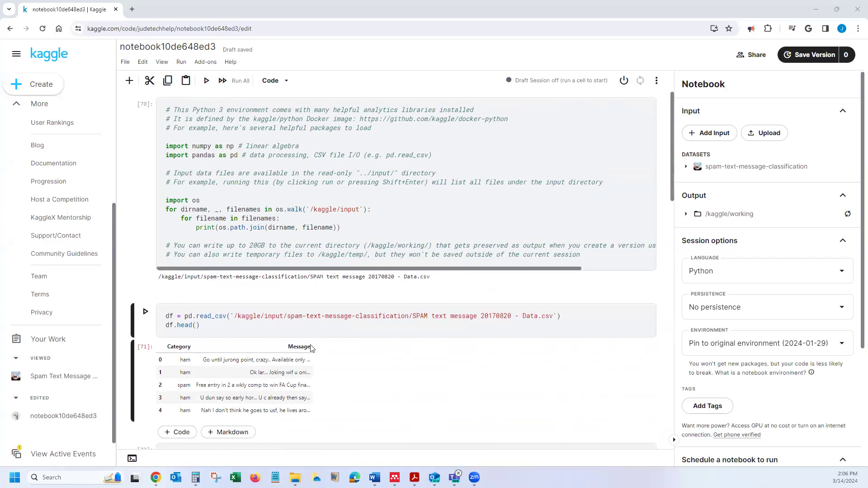
mouse_move(42, 89)
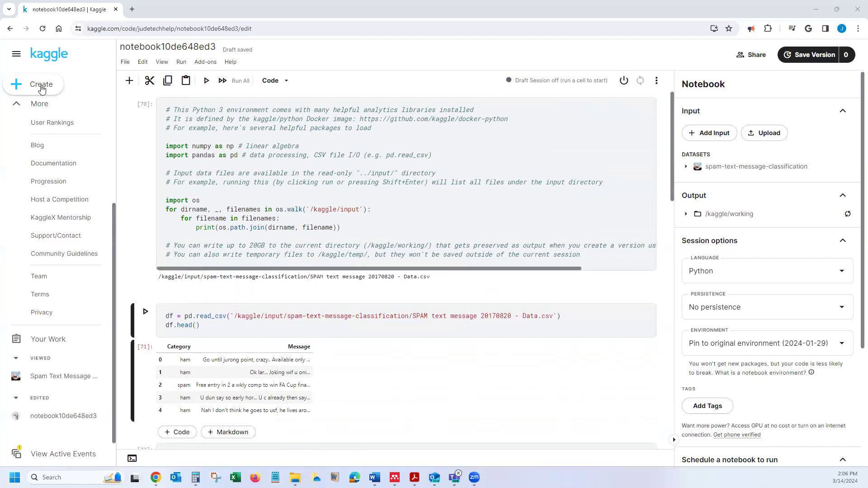
left_click(33, 84)
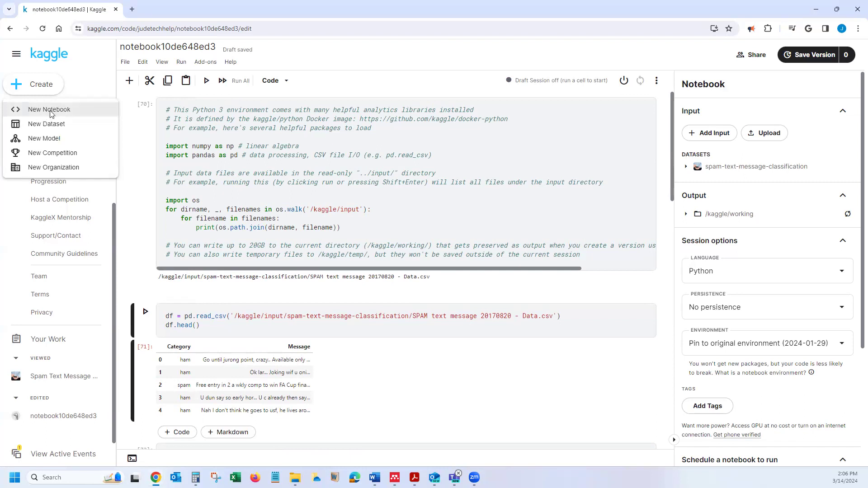
- Start a new blank Kaggle notebook from the Create menu
left_click(49, 109)
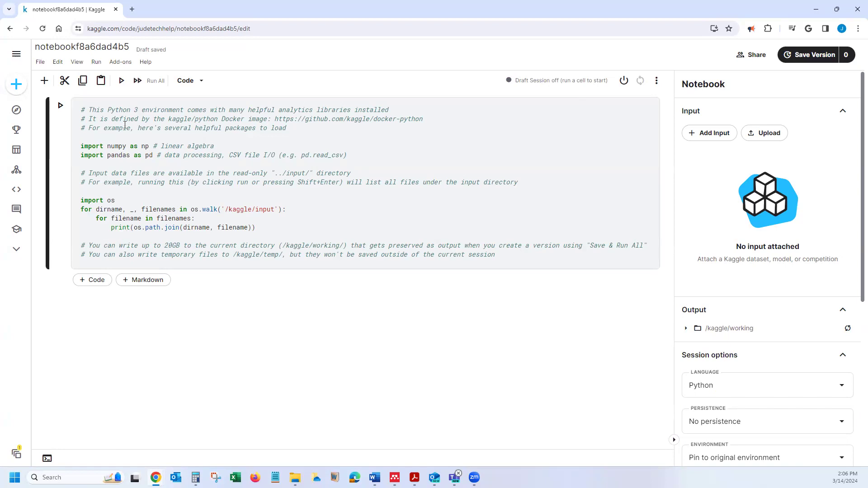
- Run the starter code cell so the draft session starts up
left_click(148, 228)
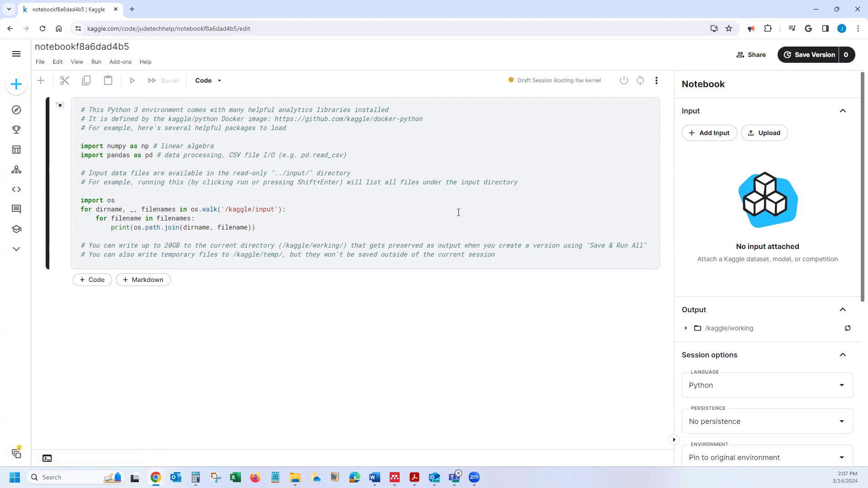
mouse_move(771, 143)
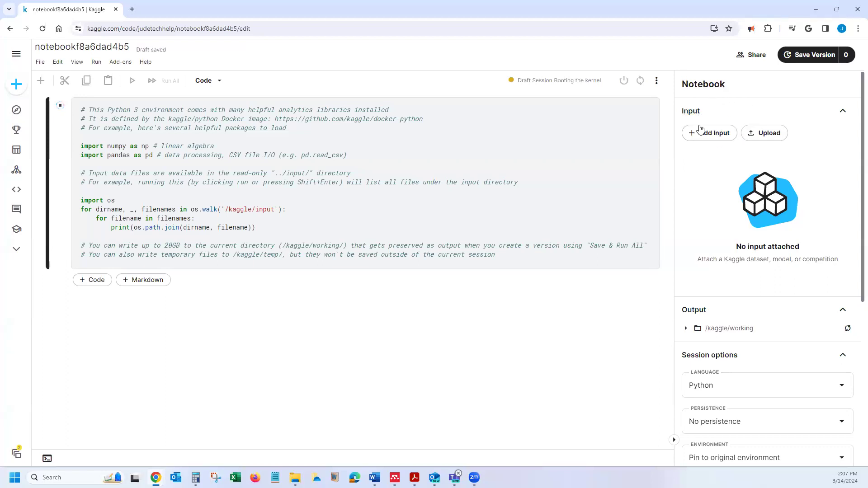
mouse_move(764, 137)
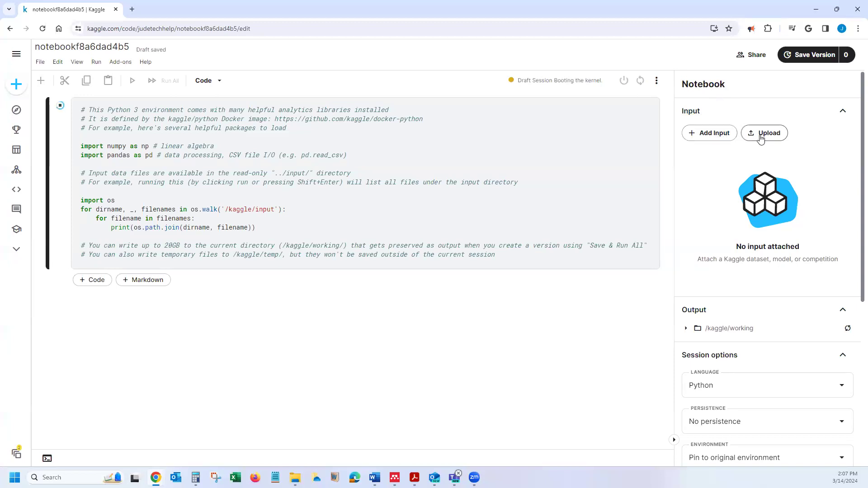
mouse_move(709, 137)
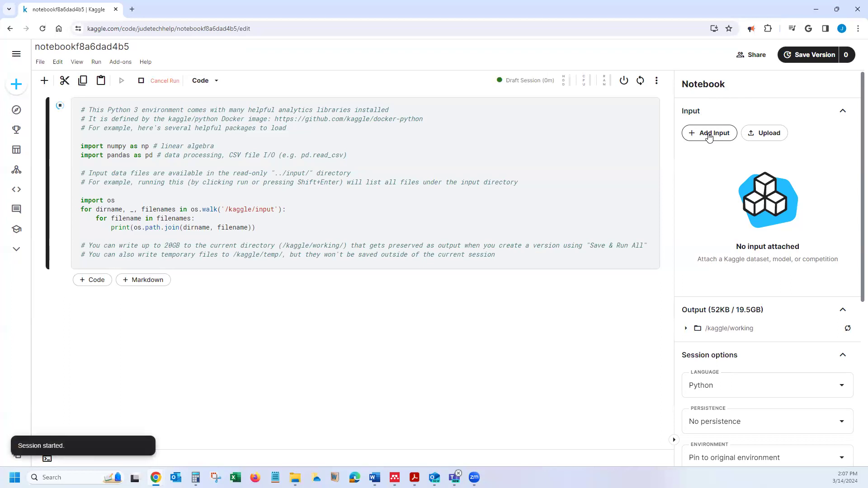
left_click(164, 80)
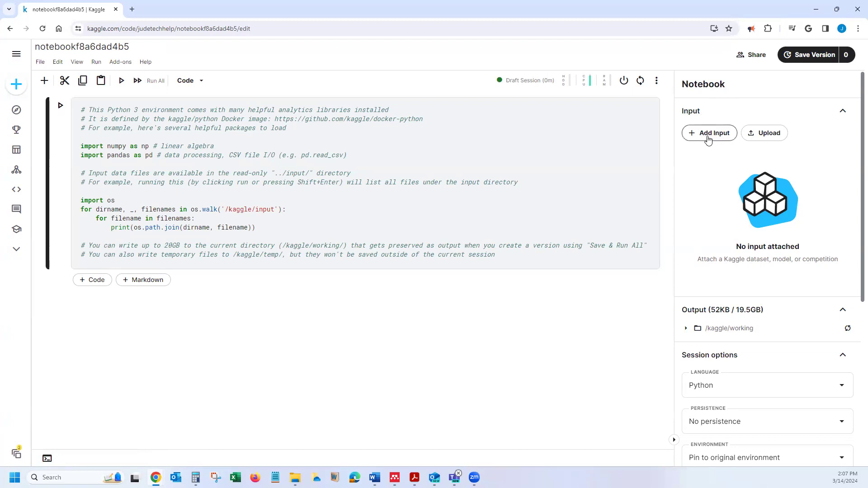
- Check the Add Input panel, then show the Upload choices for a new dataset or model
left_click(709, 133)
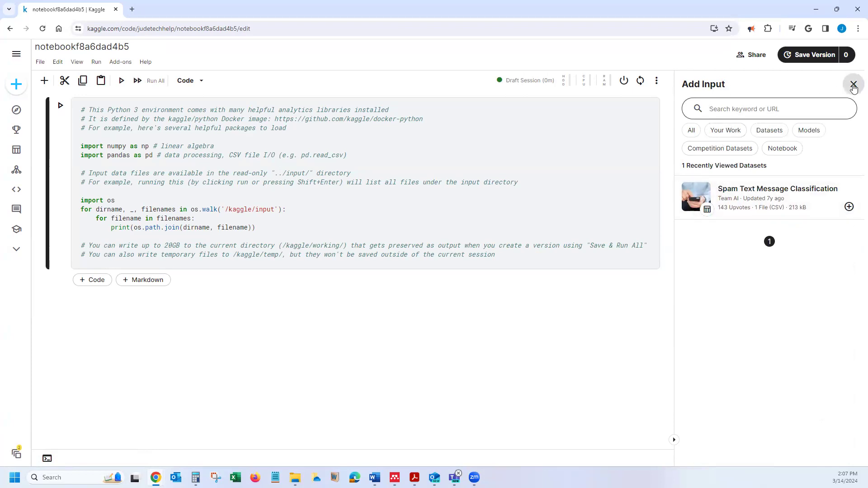
left_click(852, 84)
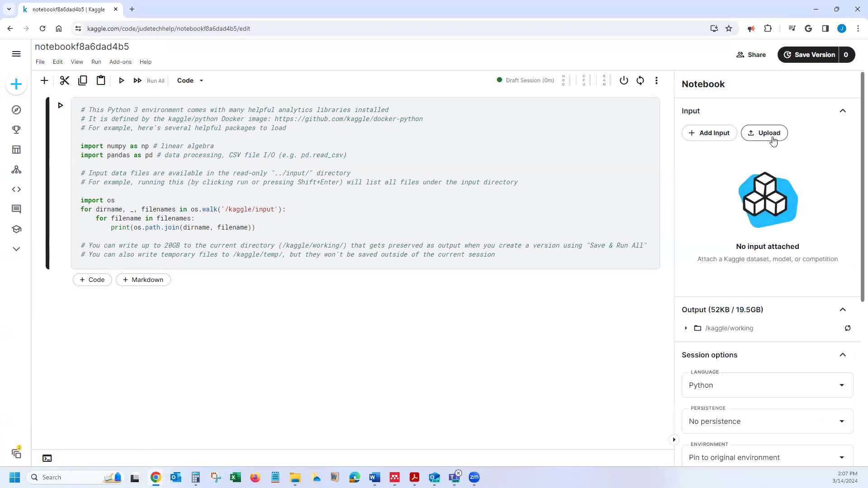
mouse_move(769, 146)
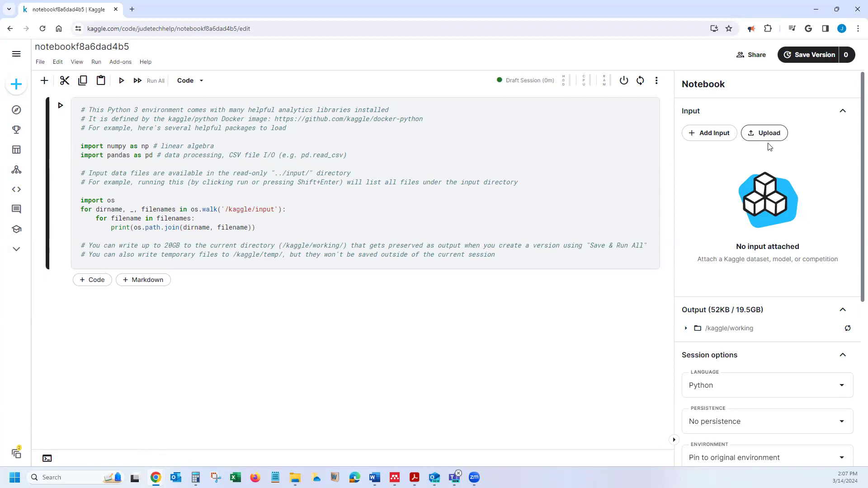
left_click(764, 133)
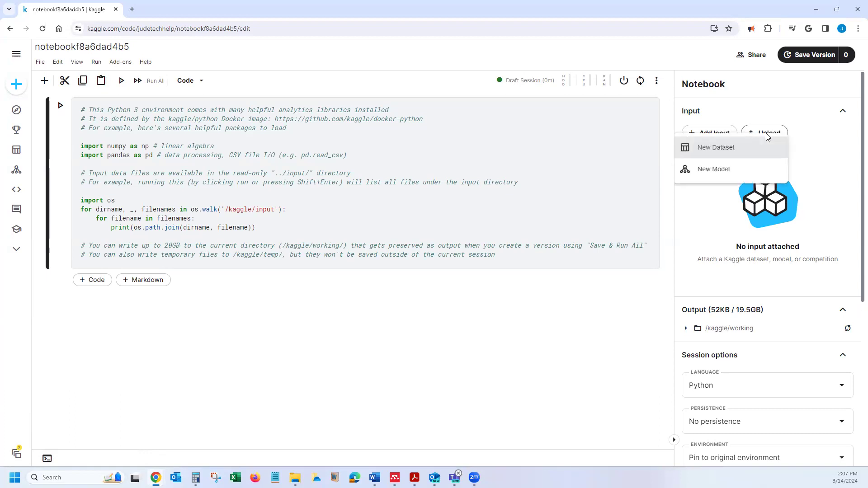
mouse_move(702, 156)
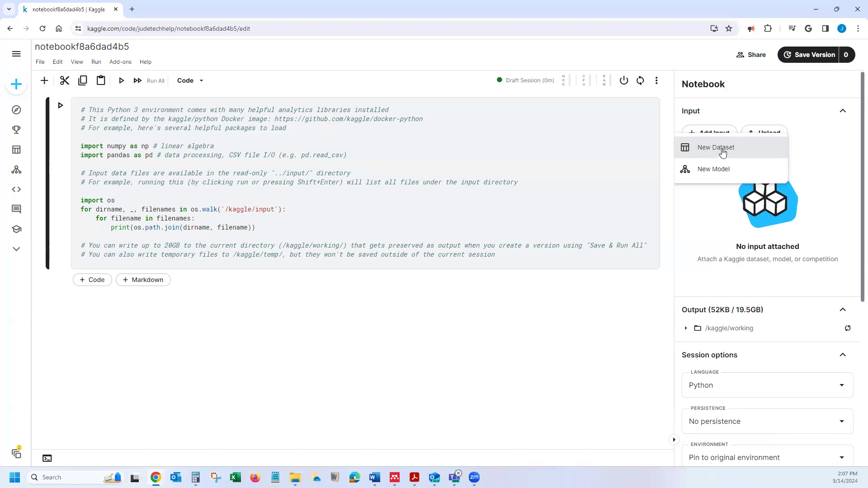
- Begin a New Dataset upload and review the Link and Notebook output import sources
left_click(714, 147)
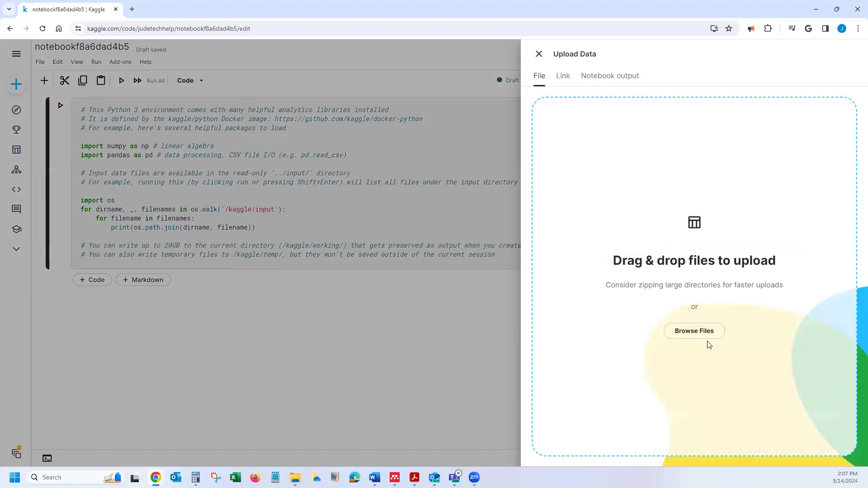
mouse_move(563, 76)
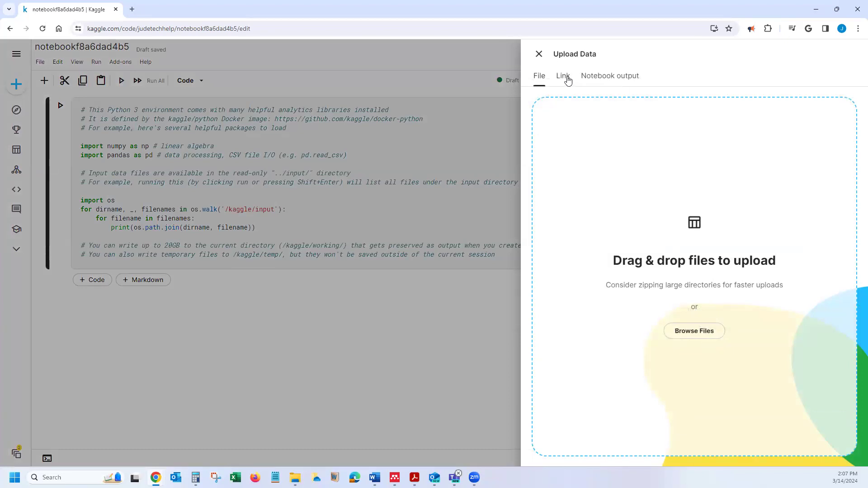
left_click(562, 75)
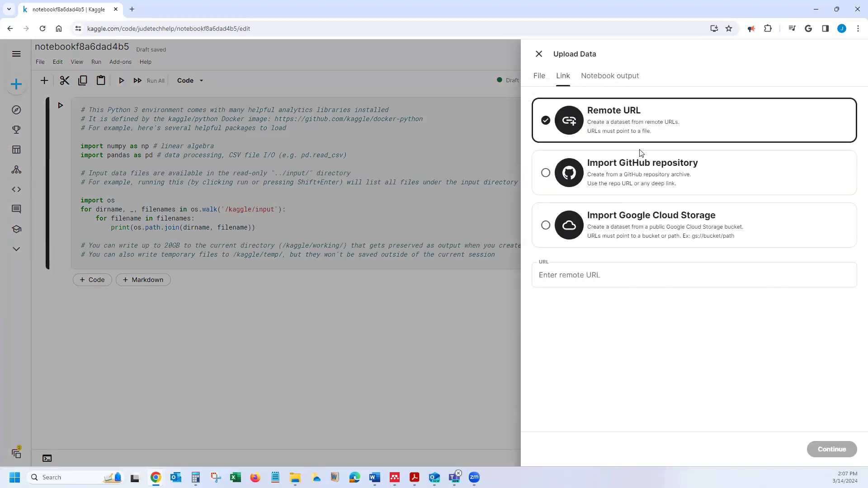
mouse_move(624, 124)
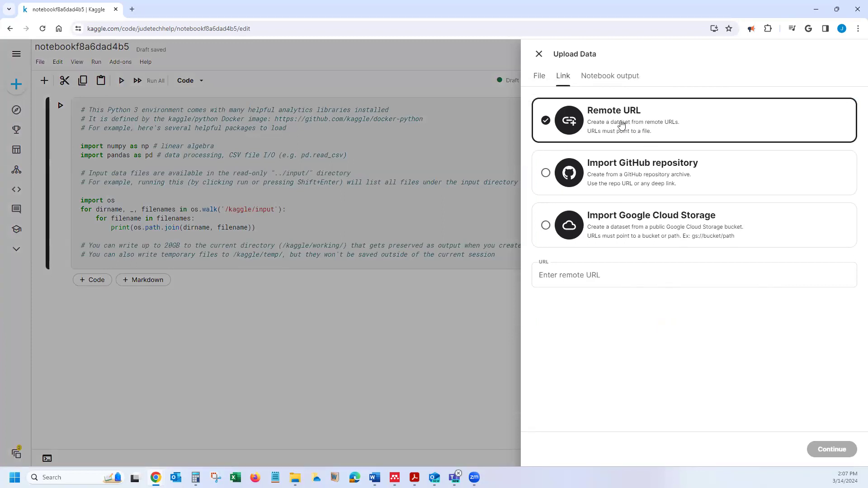
mouse_move(630, 147)
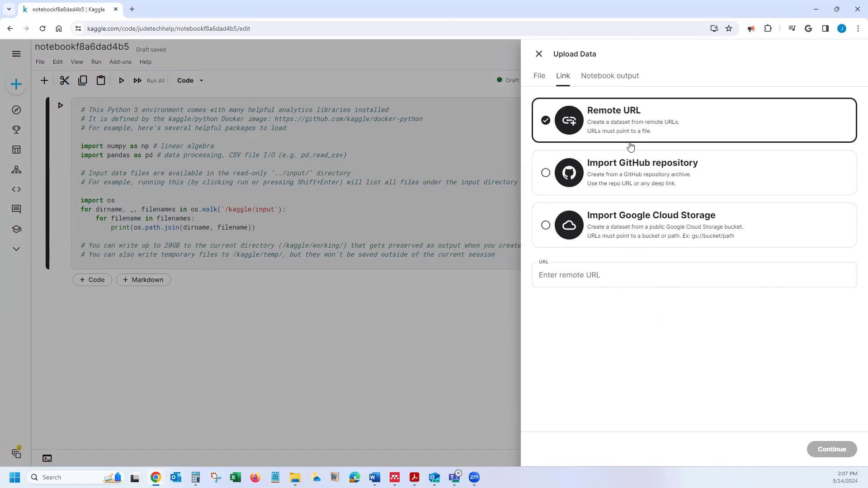
mouse_move(637, 173)
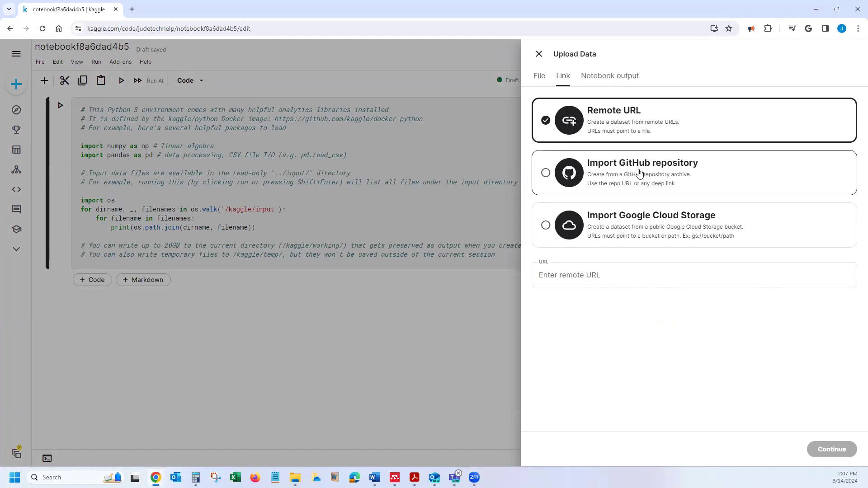
mouse_move(652, 173)
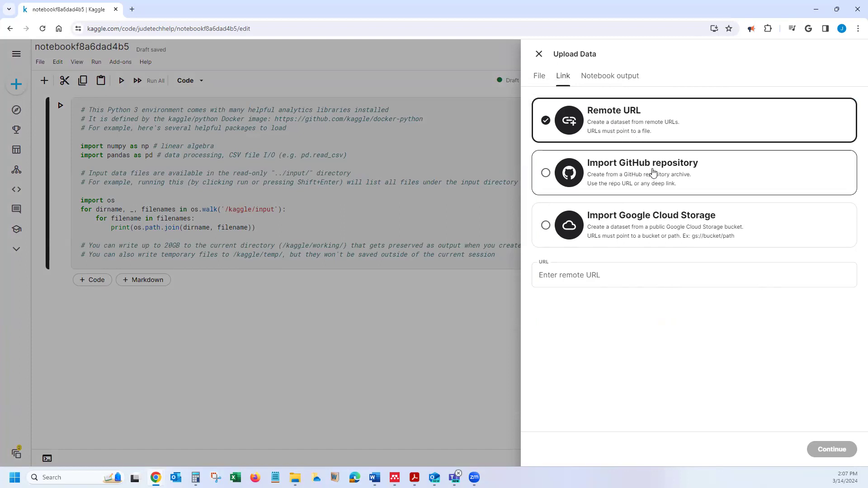
mouse_move(654, 168)
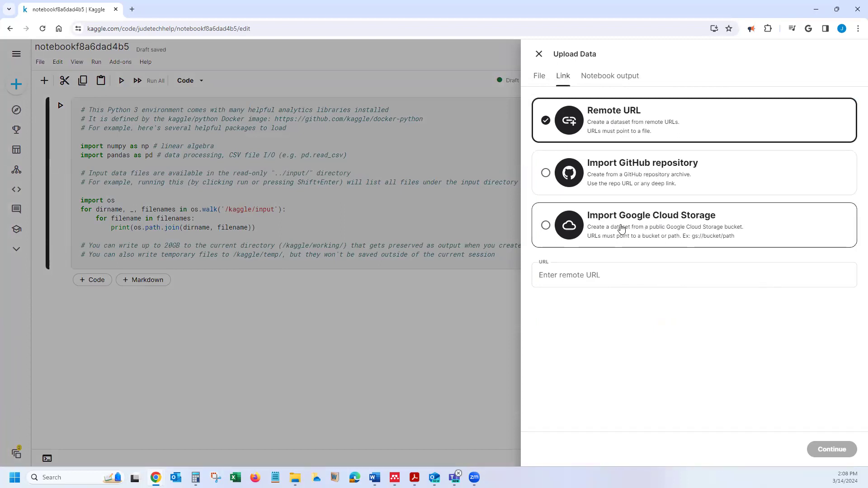
mouse_move(628, 233)
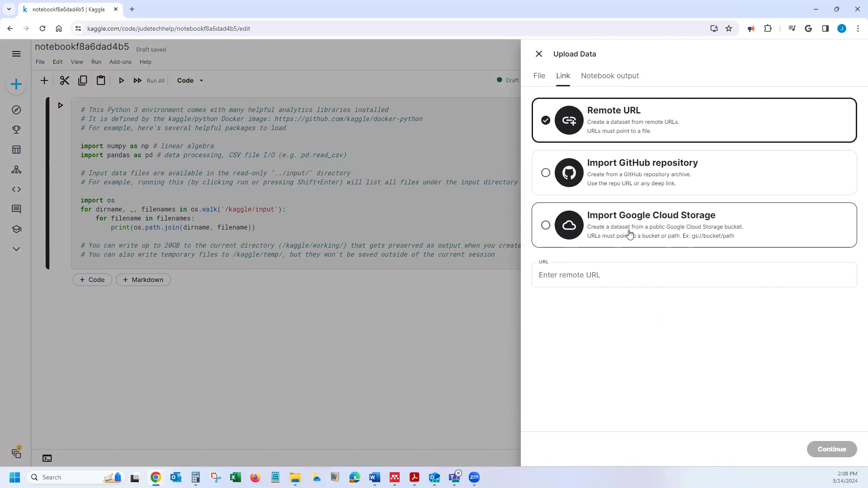
mouse_move(661, 226)
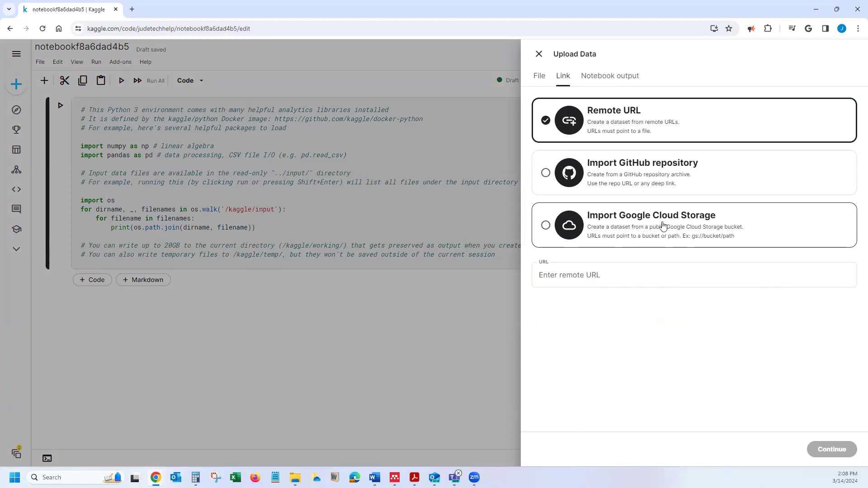
mouse_move(644, 238)
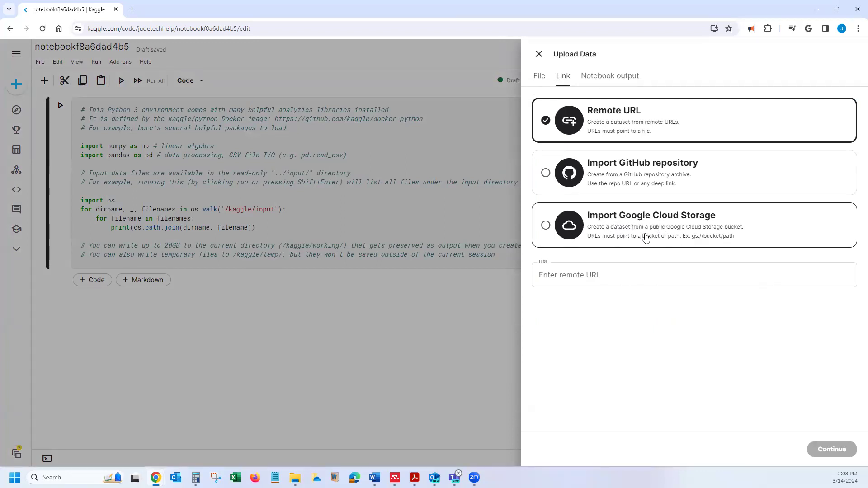
left_click(610, 76)
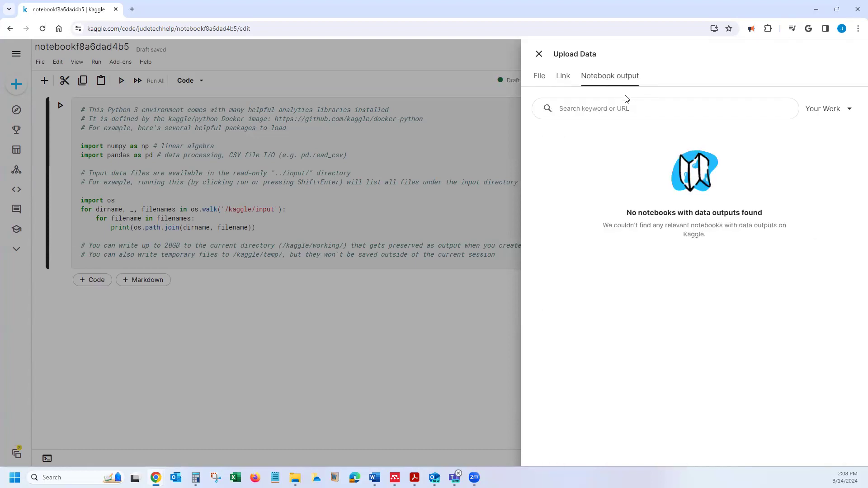
mouse_move(637, 90)
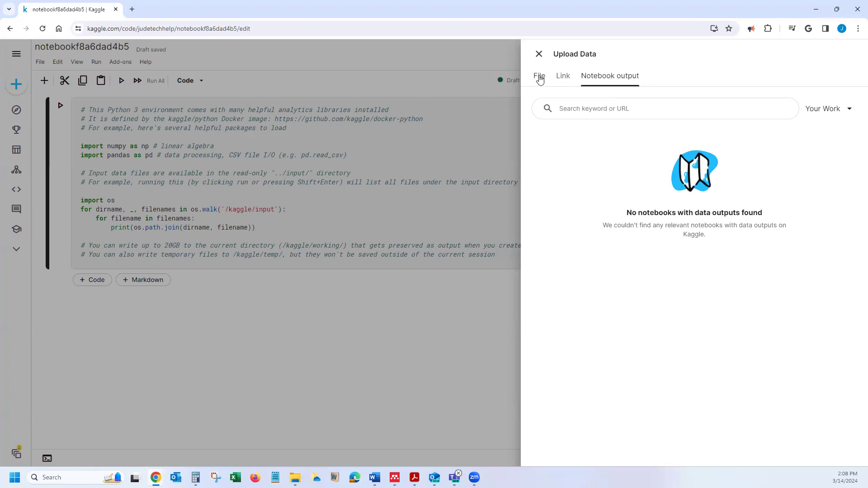
- Return to the file upload source to pick Not use Data.xlsx from the computer
left_click(538, 76)
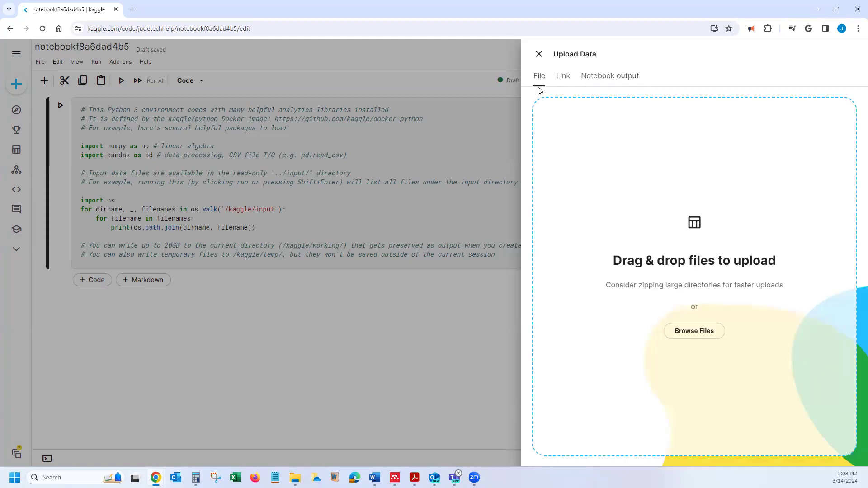
mouse_move(693, 337)
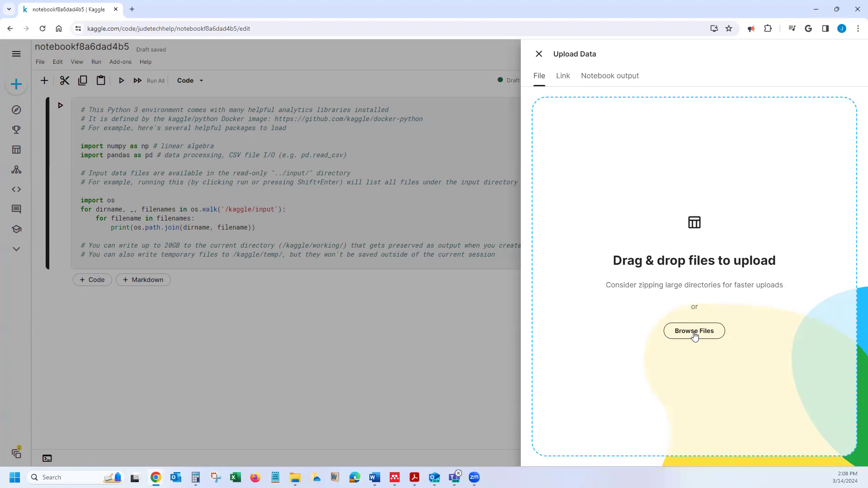
mouse_move(697, 341)
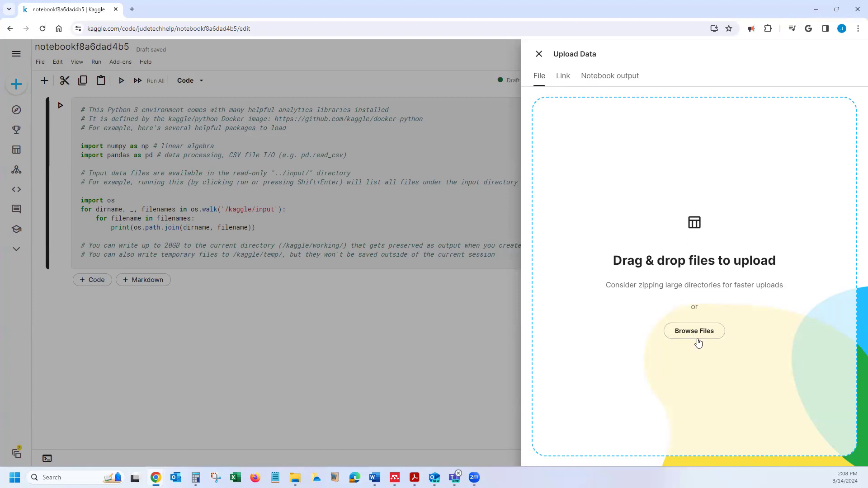
mouse_move(689, 324)
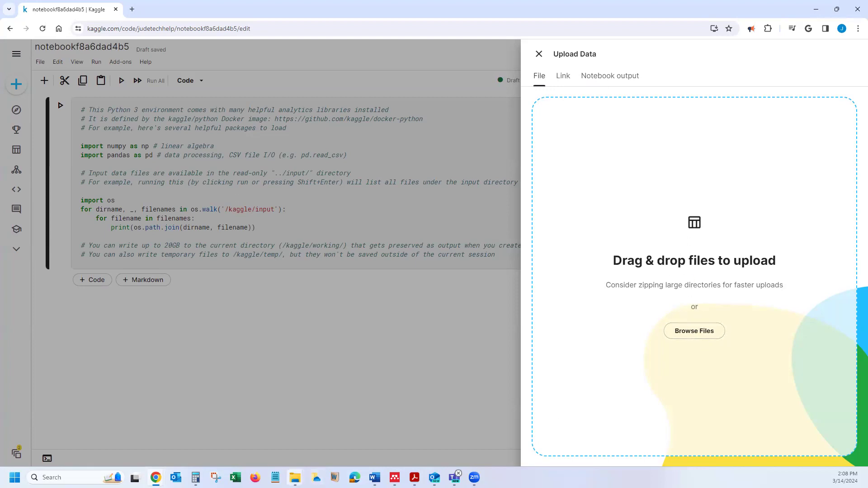
mouse_move(293, 476)
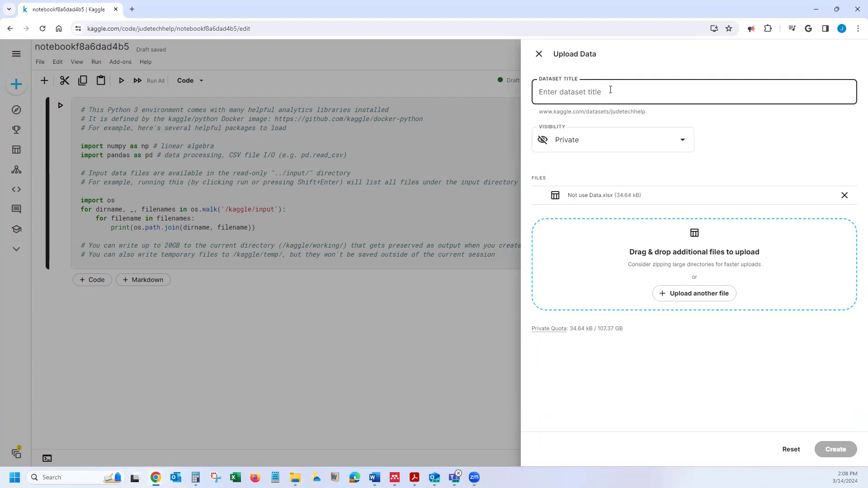
- Title the dataset 'Generative AI not in use' and create it as private
type("Generative A")
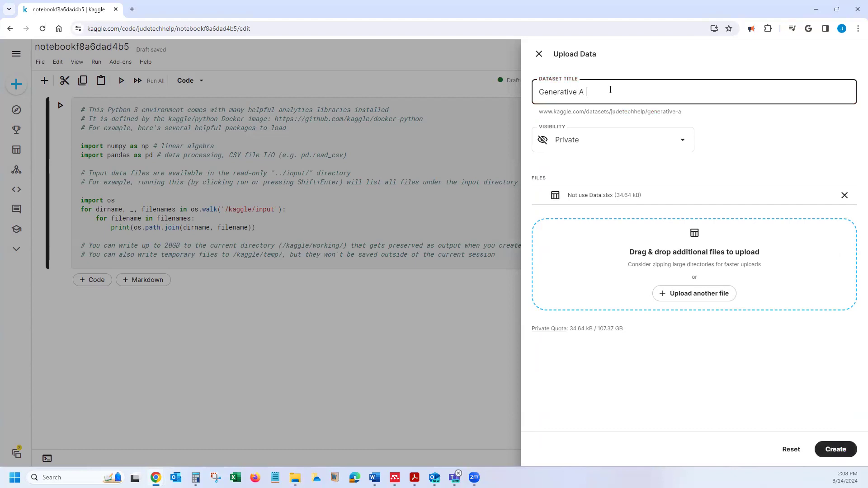
type("I")
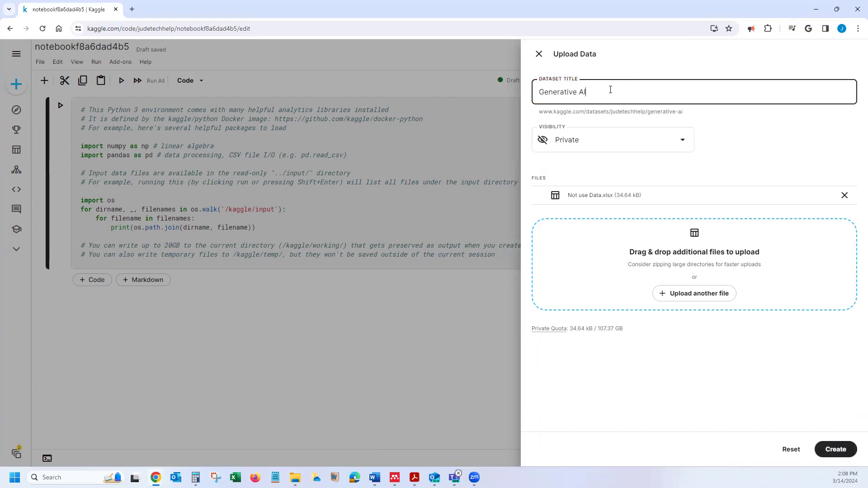
type("not in u")
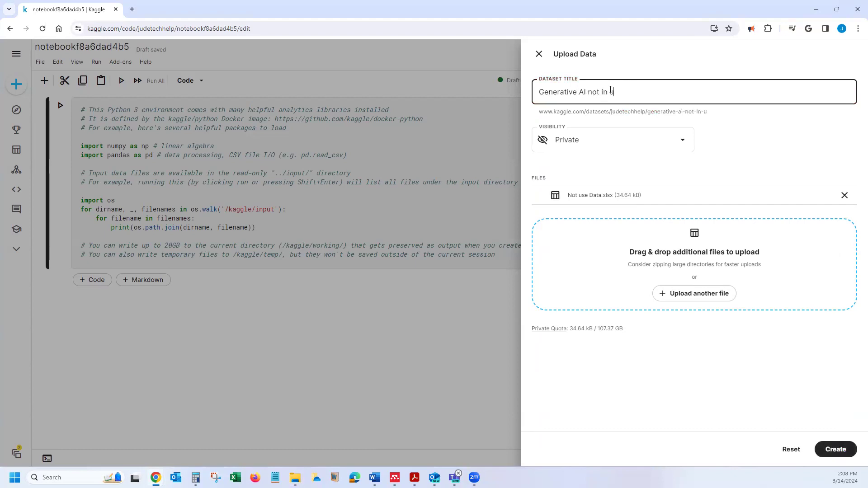
type("se")
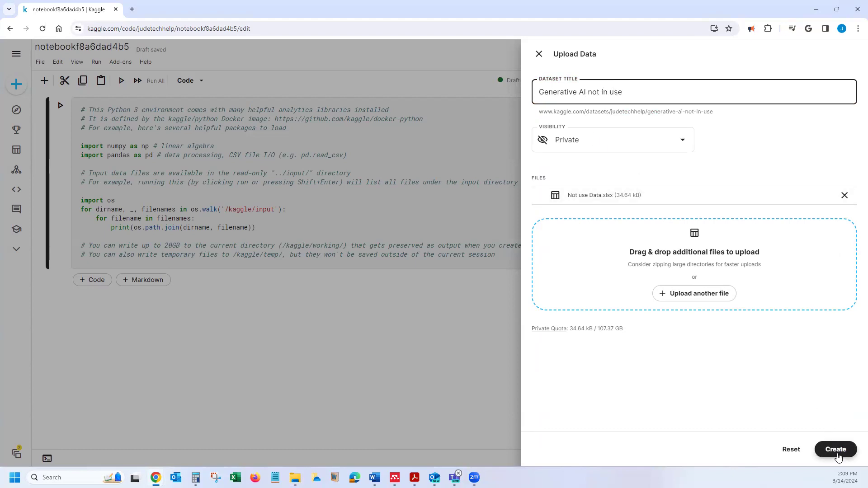
left_click(835, 449)
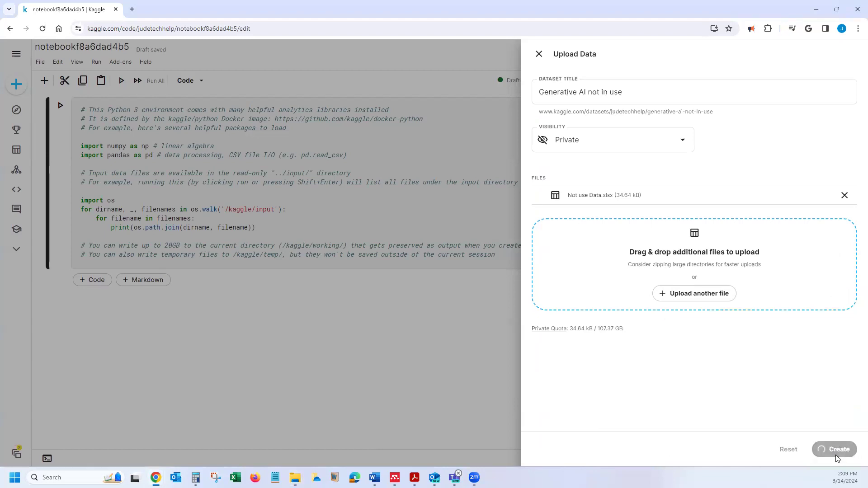
left_click(835, 449)
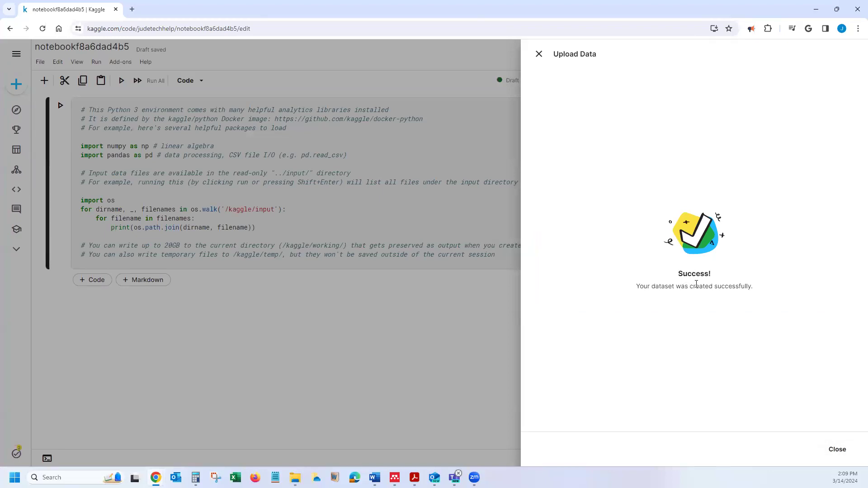
mouse_move(837, 449)
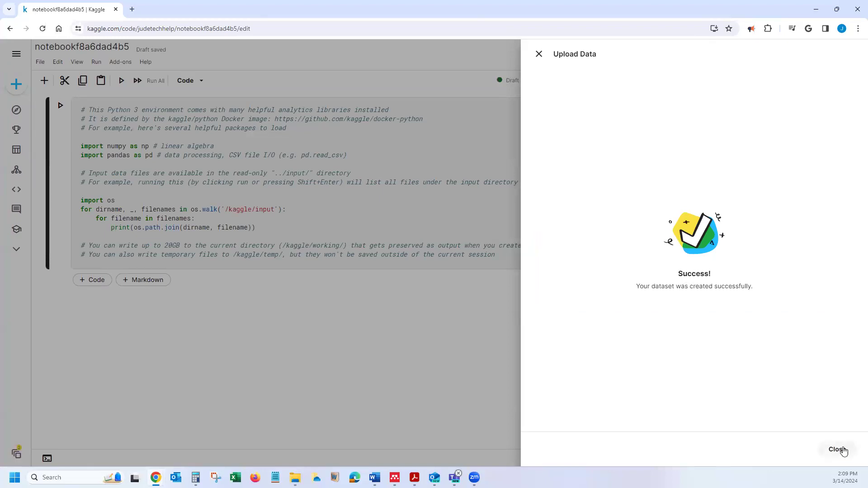
- Dismiss the success screen and ready toast, leaving generative-ai-not-in-use attached as input
left_click(836, 450)
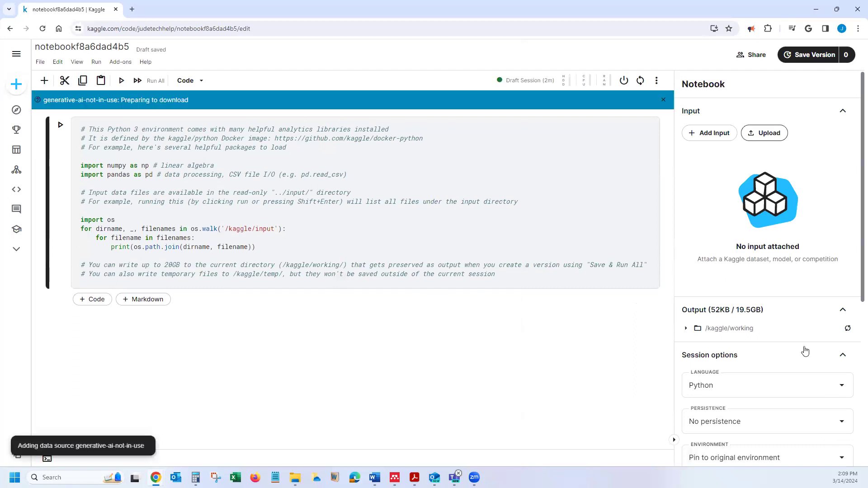
mouse_move(793, 341)
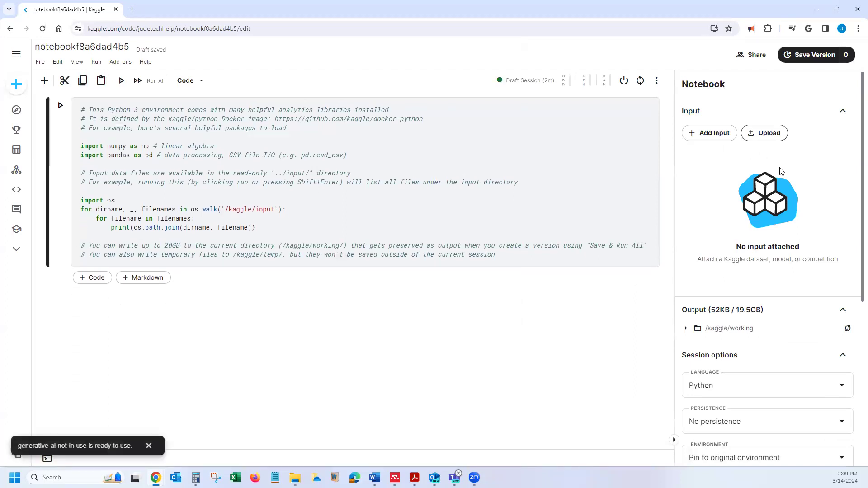
left_click(709, 132)
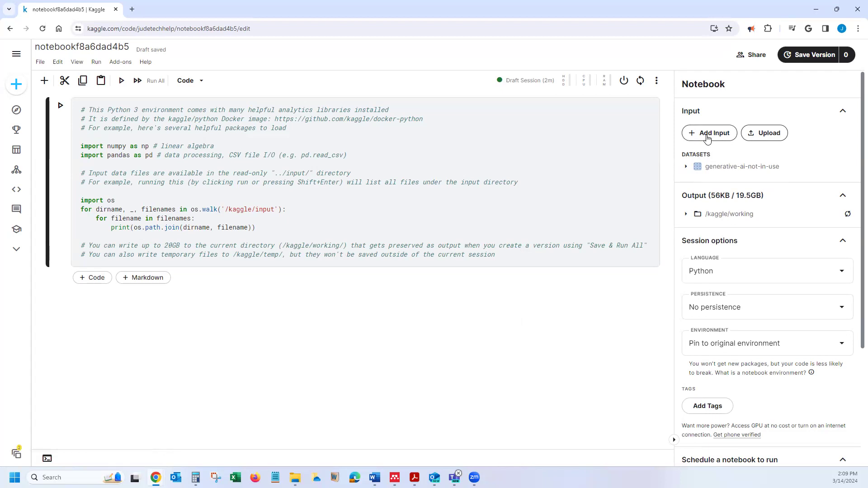
left_click(708, 133)
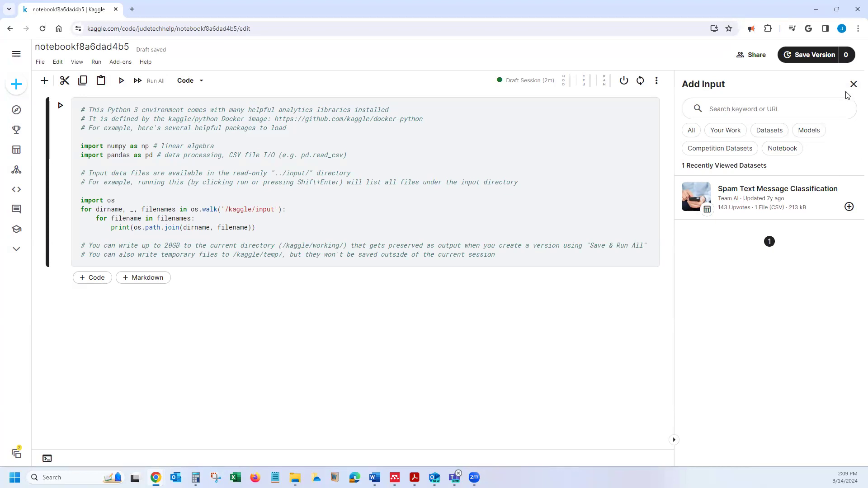
left_click(852, 84)
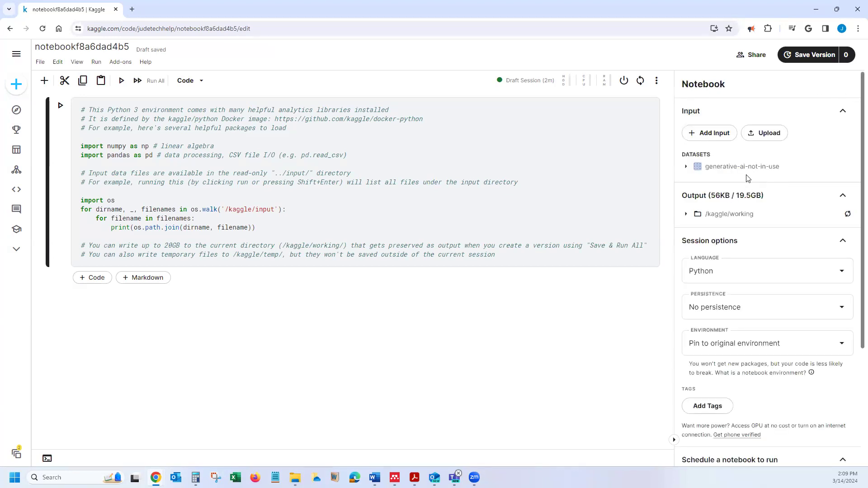
mouse_move(741, 166)
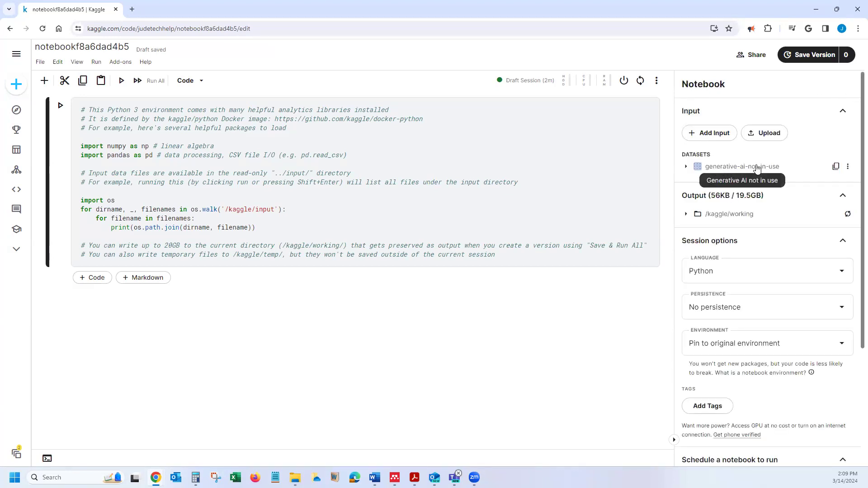
mouse_move(735, 176)
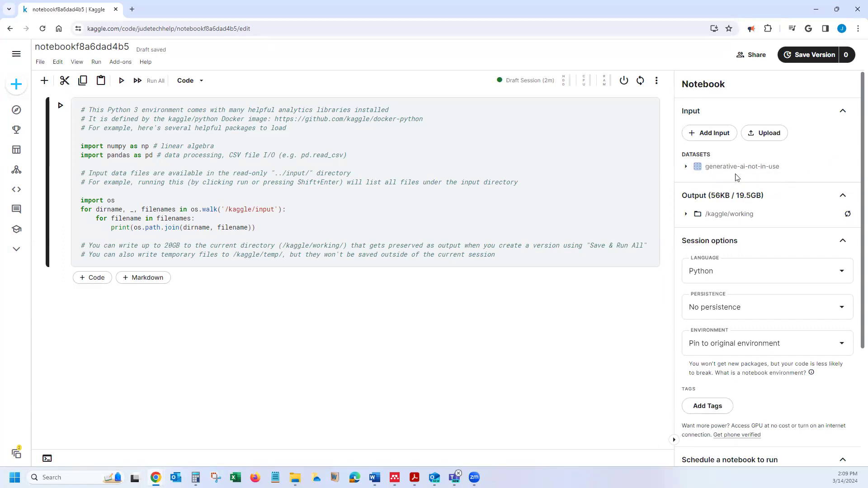
mouse_move(734, 178)
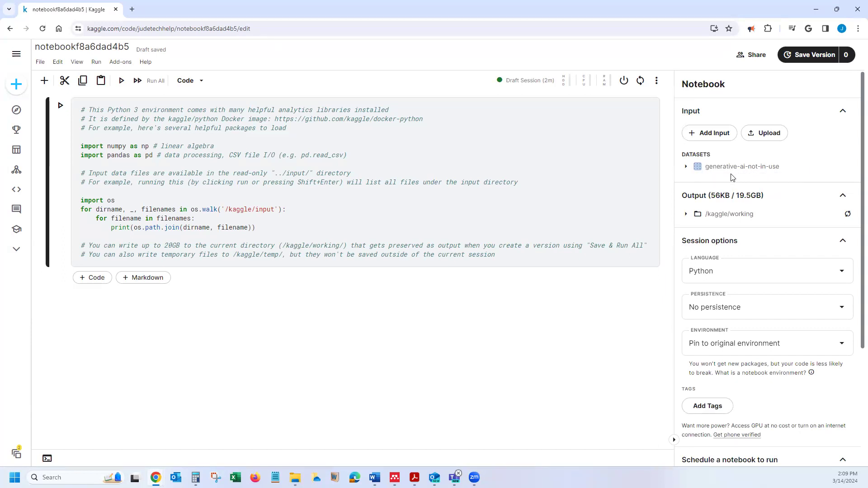
mouse_move(734, 174)
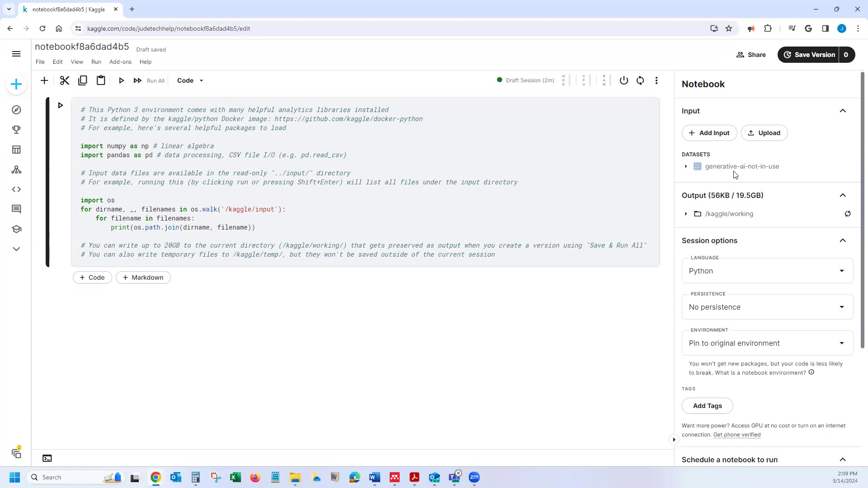
mouse_move(741, 166)
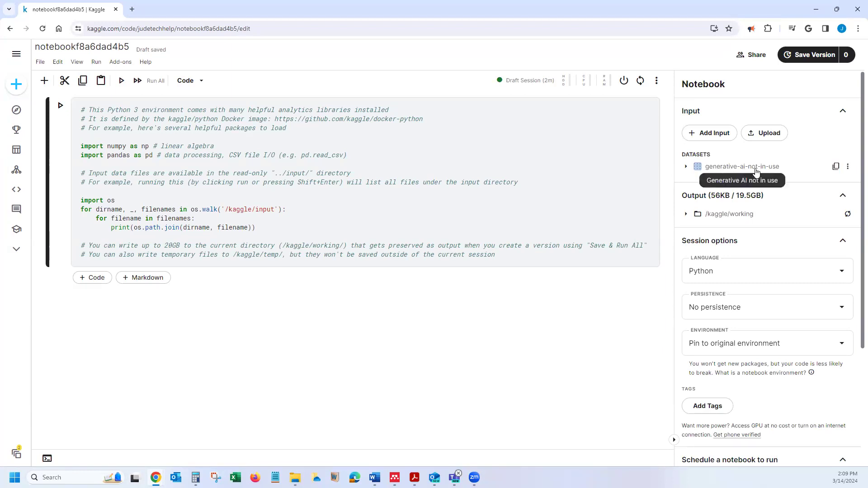
- Search Add Input for 'Generative AI not in use' and see the attached dataset listed first
left_click(708, 133)
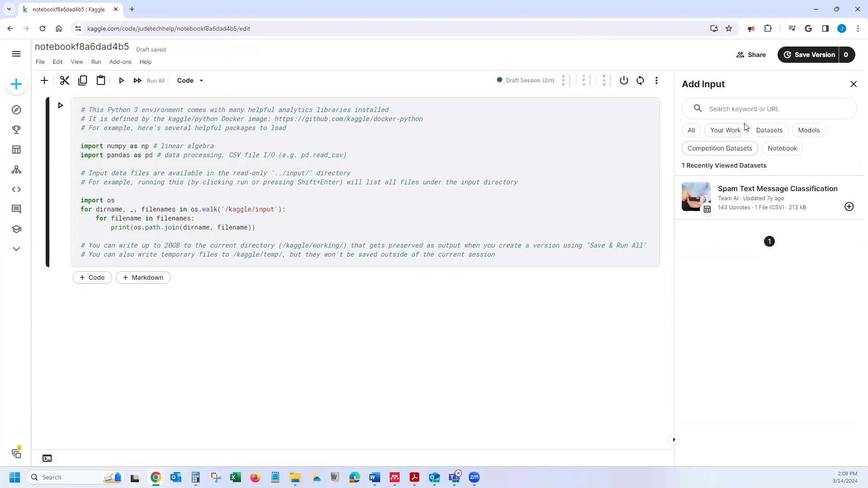
left_click(768, 109)
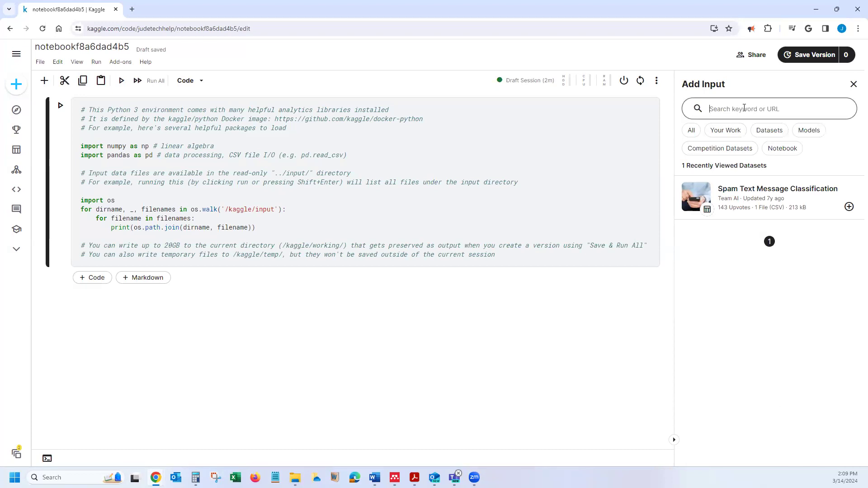
type("Generative")
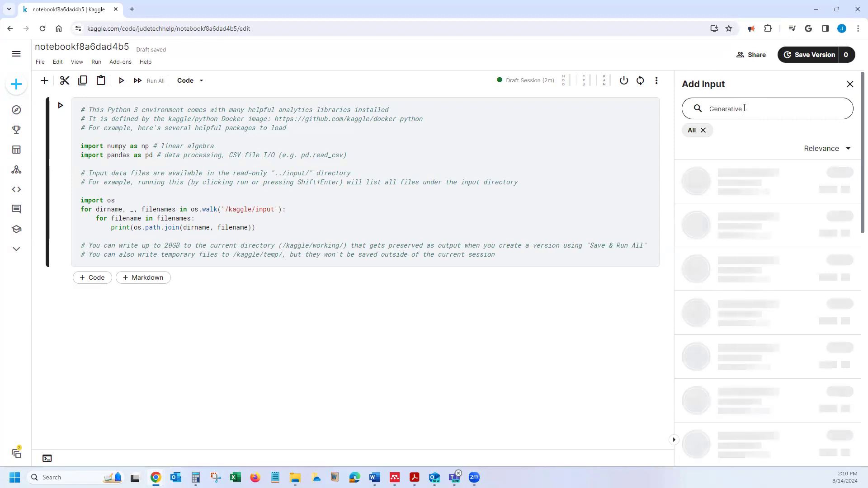
type("AI not")
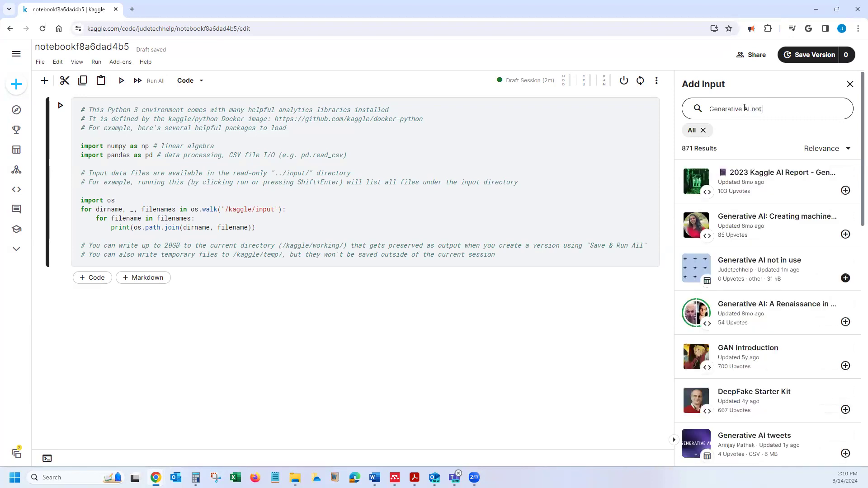
type("in un")
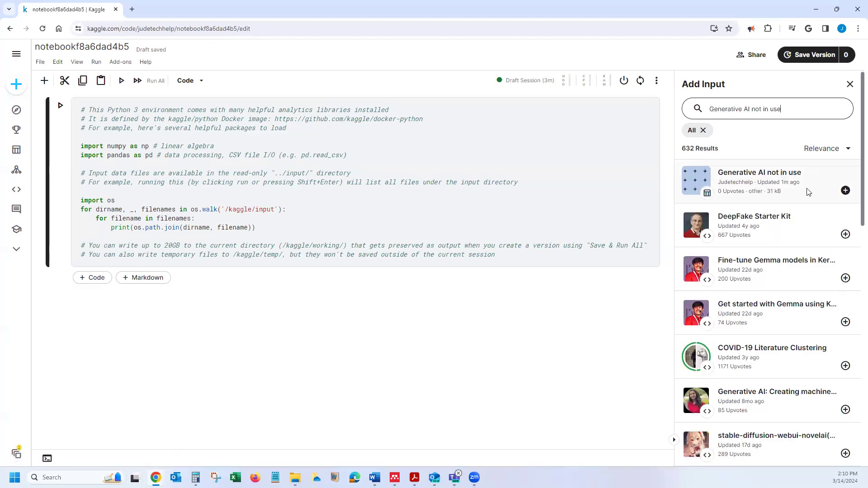
left_click(846, 191)
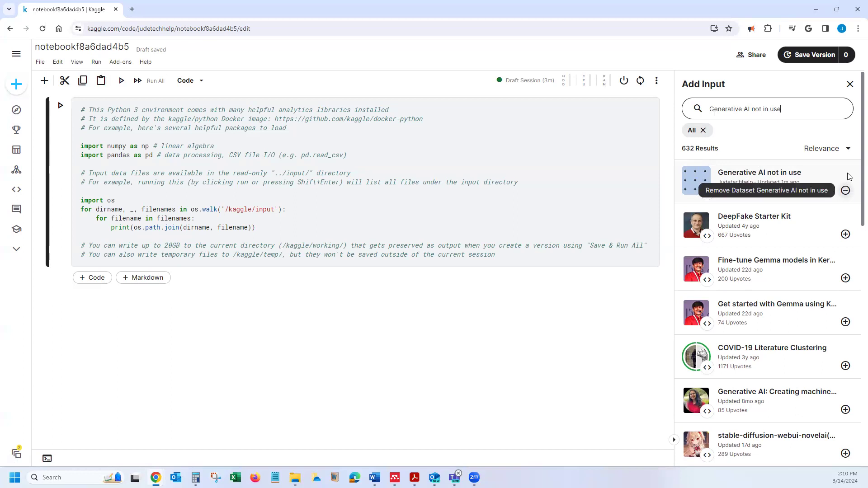
mouse_move(845, 191)
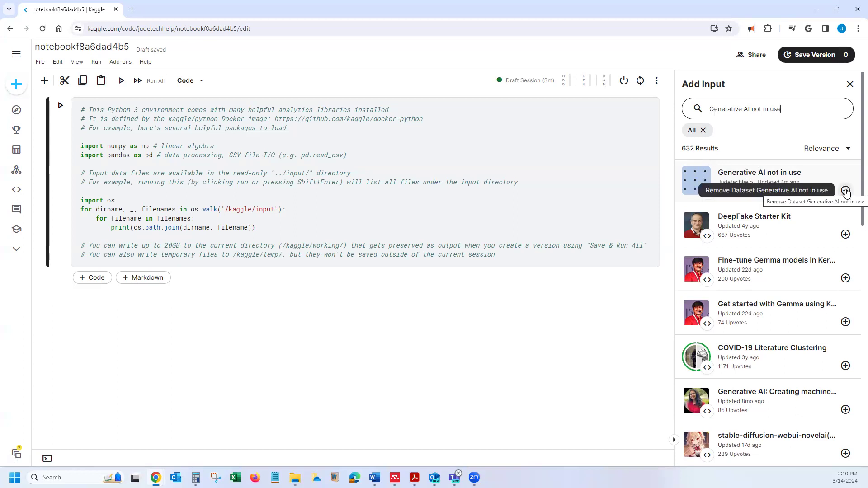
mouse_move(779, 179)
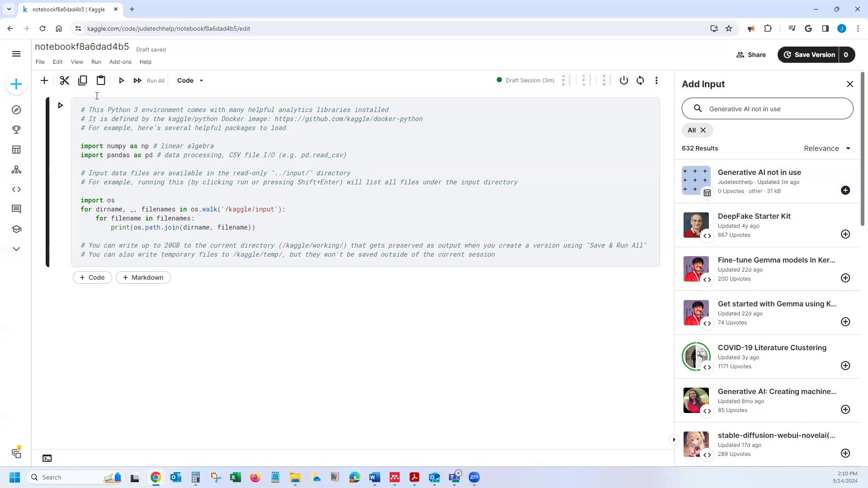
mouse_move(772, 178)
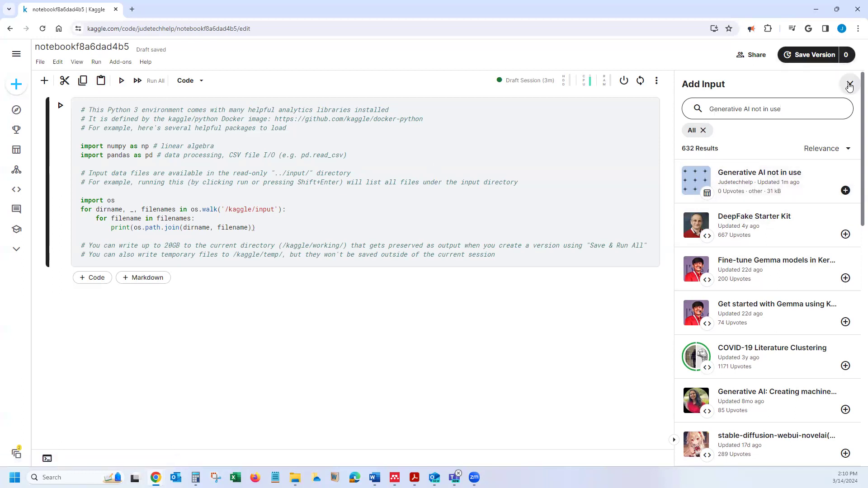
left_click(849, 87)
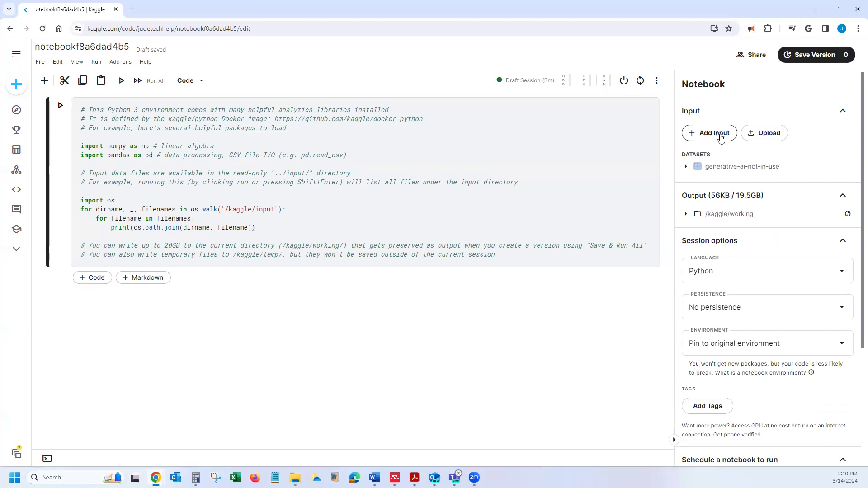
left_click(709, 133)
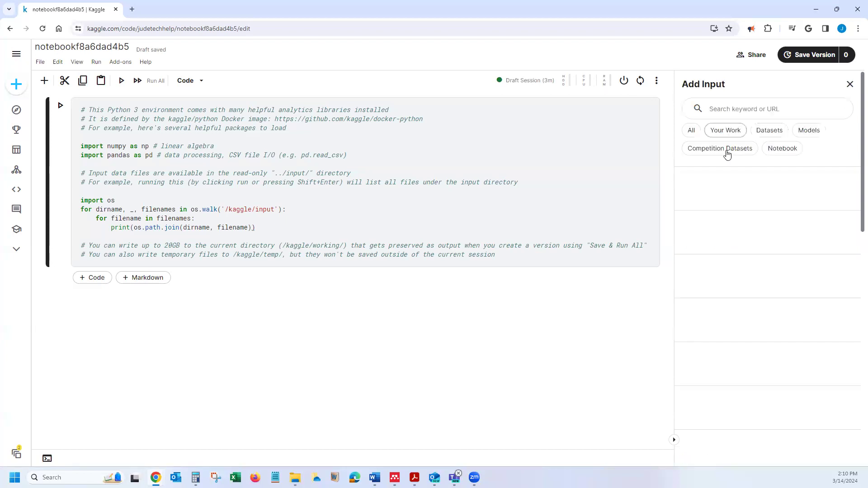
left_click(718, 147)
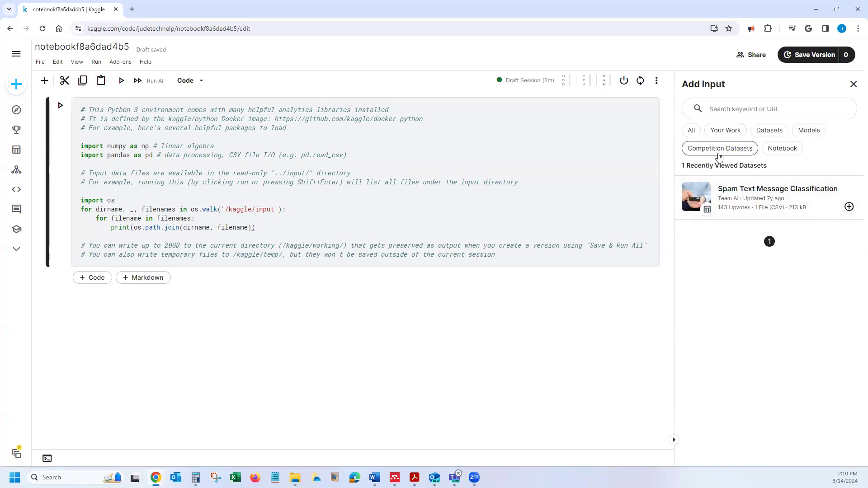
mouse_move(849, 206)
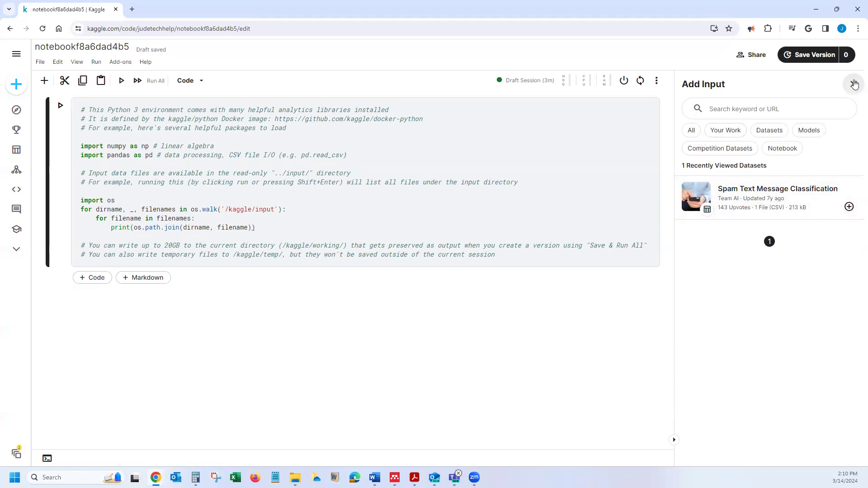
left_click(724, 130)
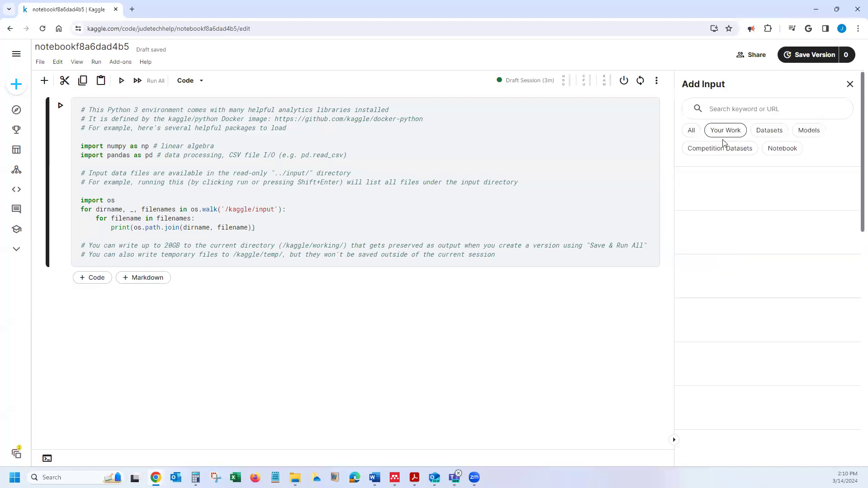
left_click(690, 130)
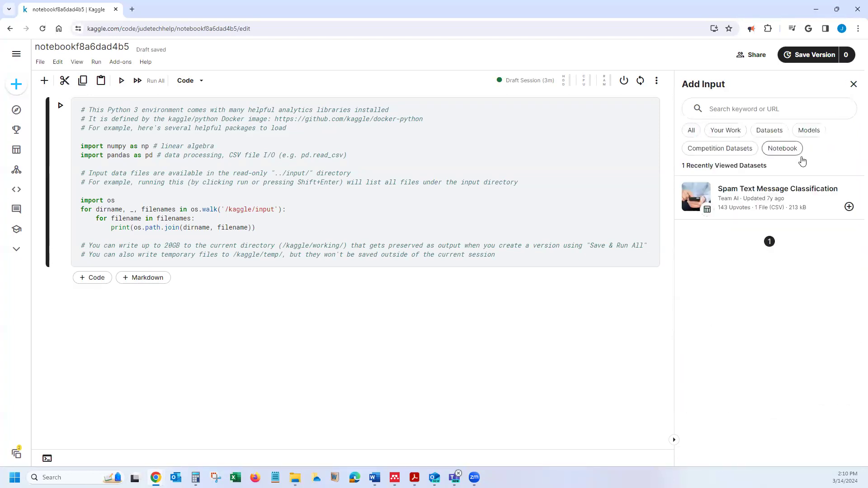
left_click(769, 130)
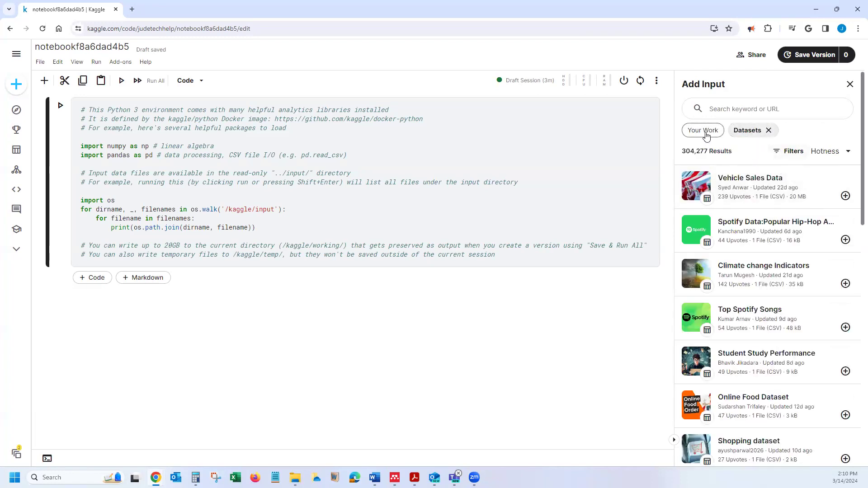
left_click(702, 130)
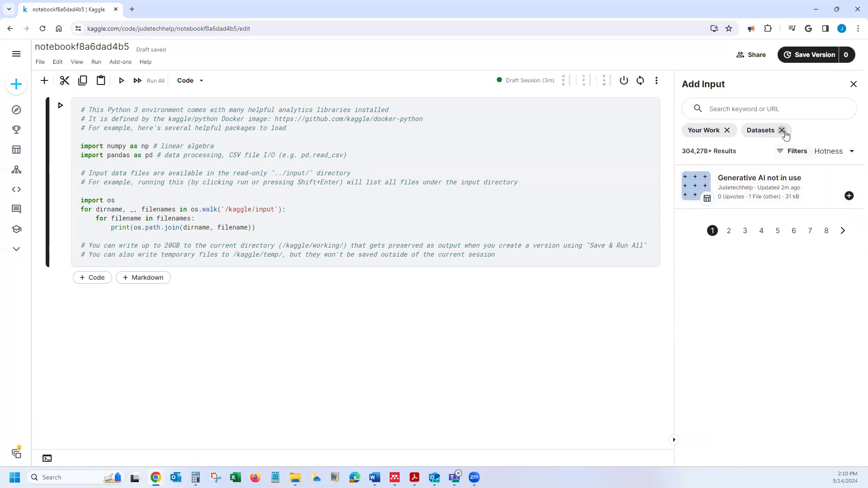
left_click(781, 130)
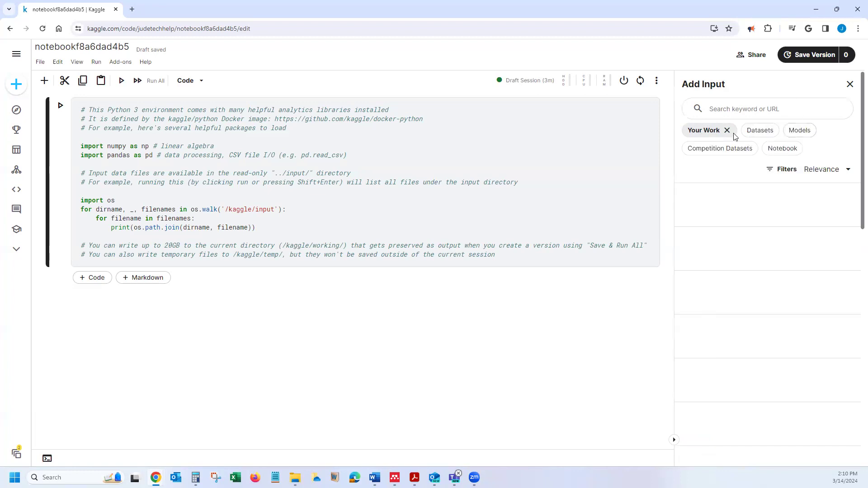
left_click(726, 130)
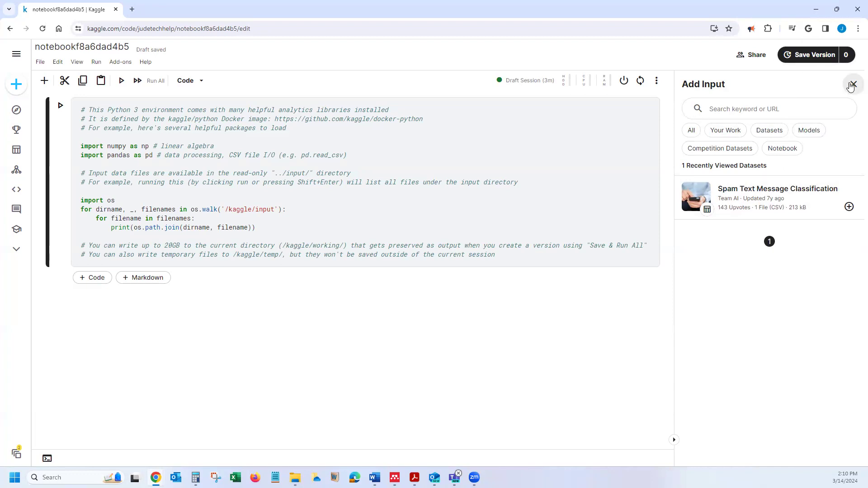
- Start another New Dataset upload with Not use Data.xlsx chosen from the computer
left_click(851, 84)
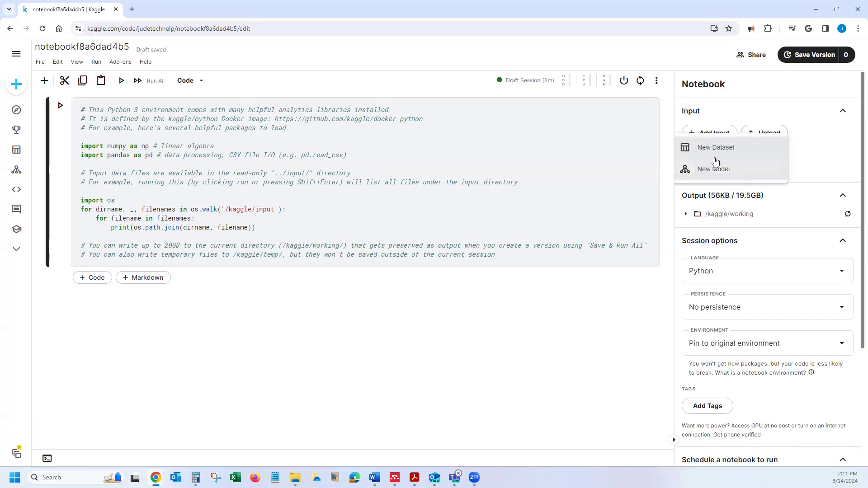
mouse_move(716, 147)
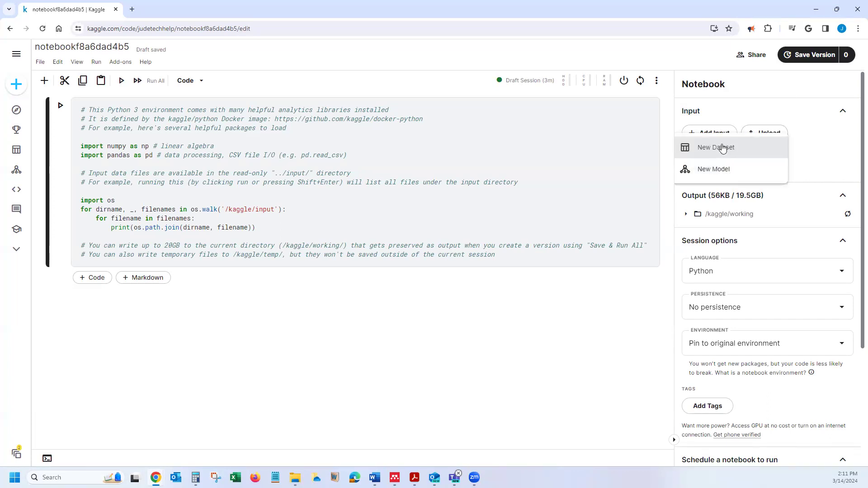
left_click(714, 147)
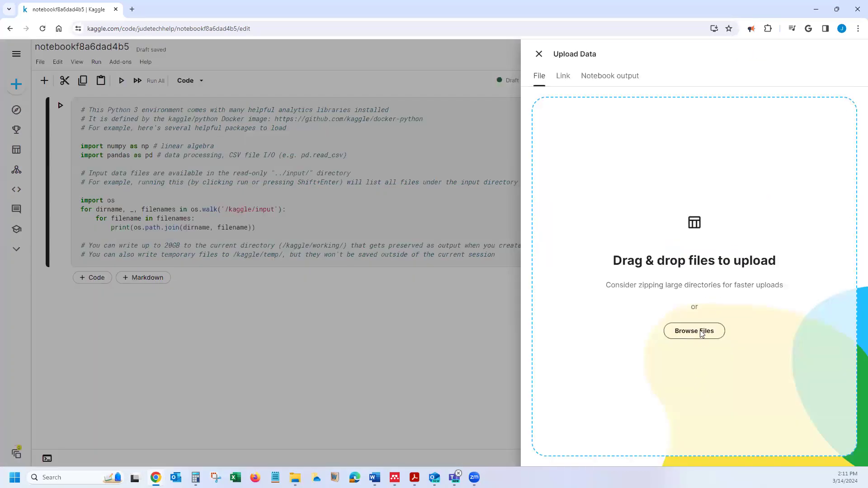
left_click(693, 331)
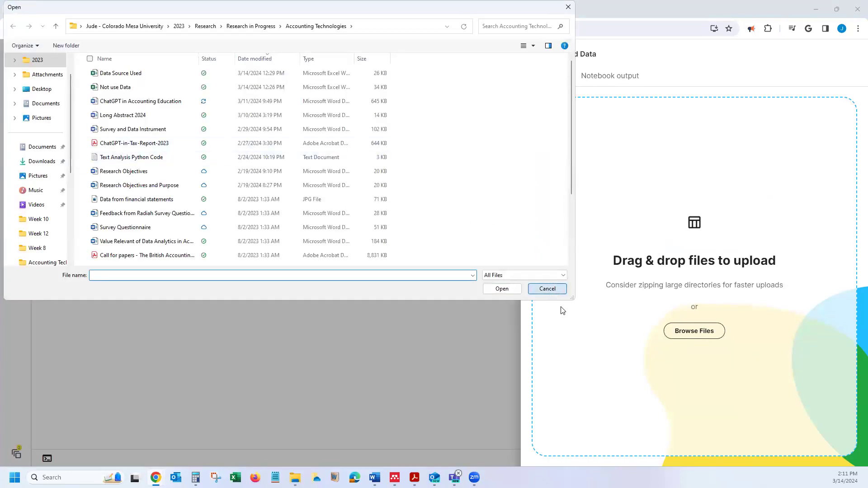
left_click(546, 289)
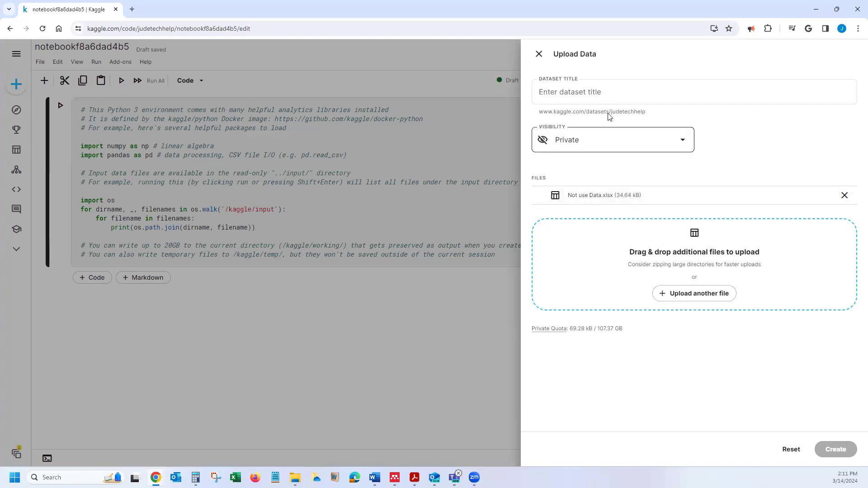
- Enter "Don't upload" as the dataset title in the upload form
left_click(633, 92)
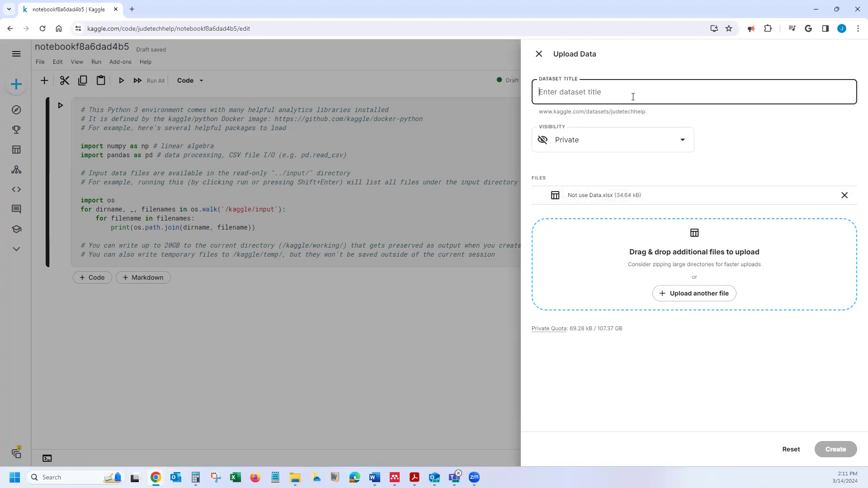
type("Don't uploa")
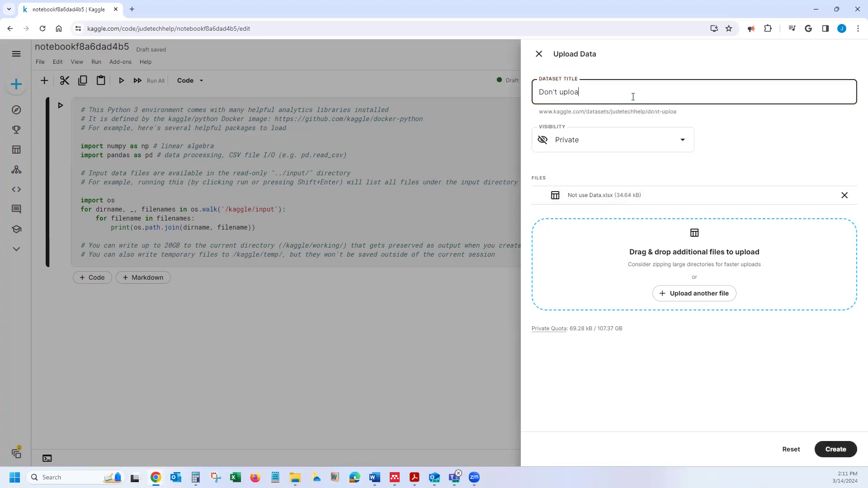
type("d")
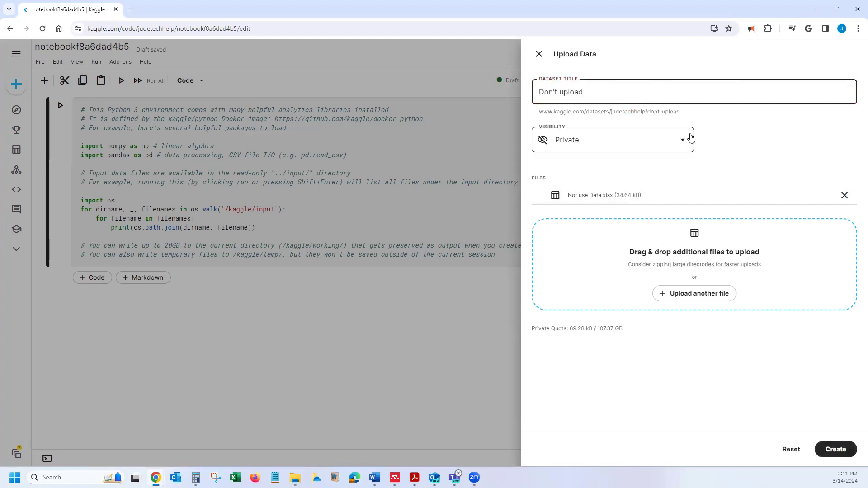
mouse_move(588, 143)
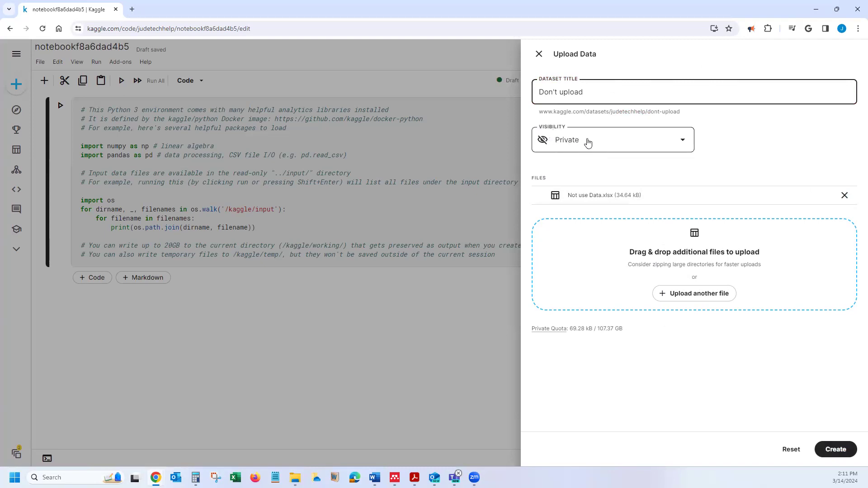
mouse_move(565, 133)
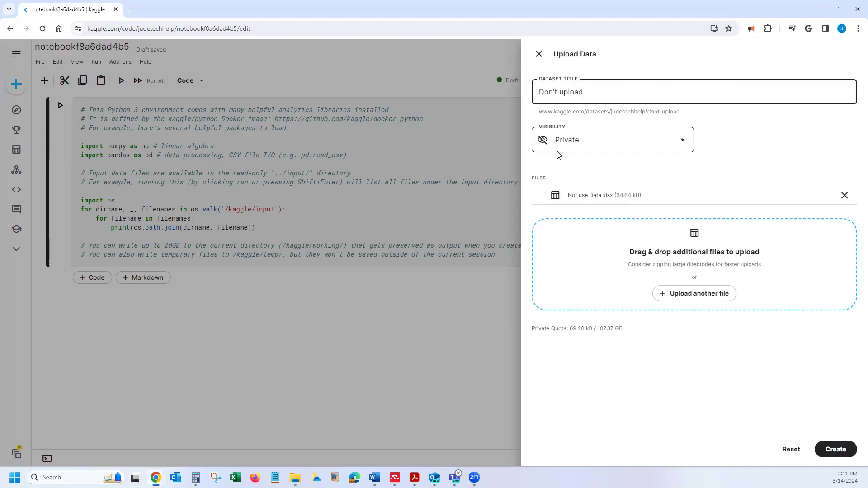
mouse_move(678, 140)
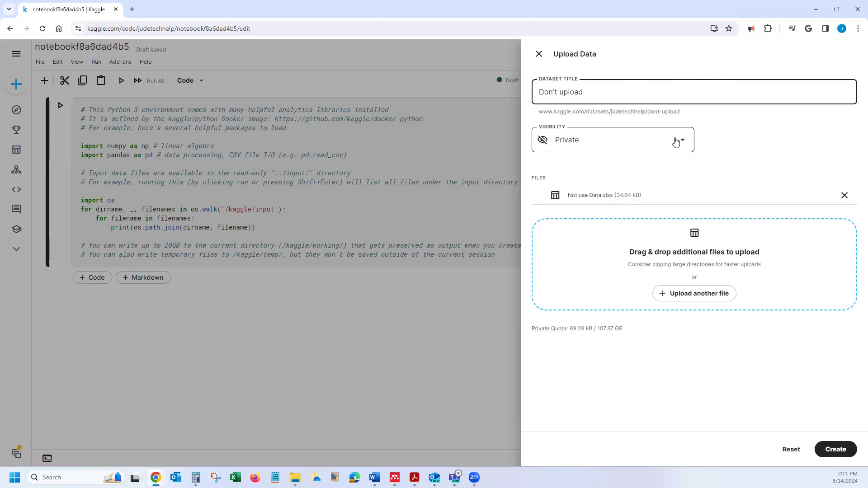
mouse_move(676, 144)
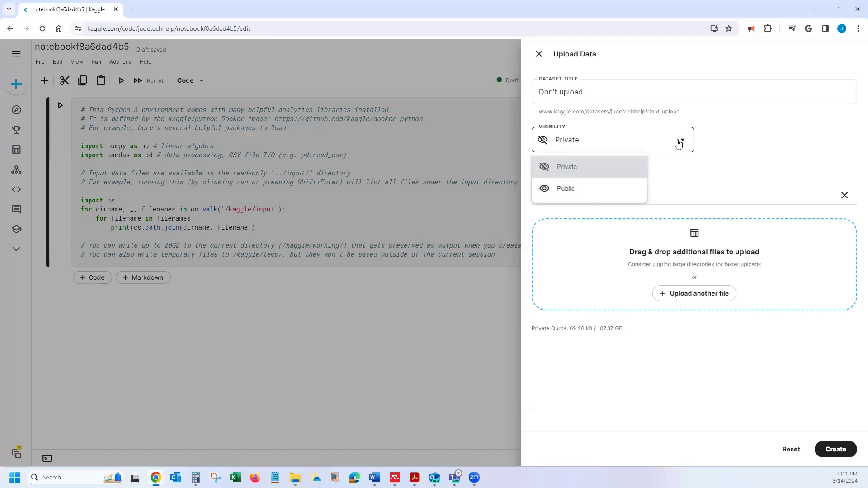
mouse_move(564, 188)
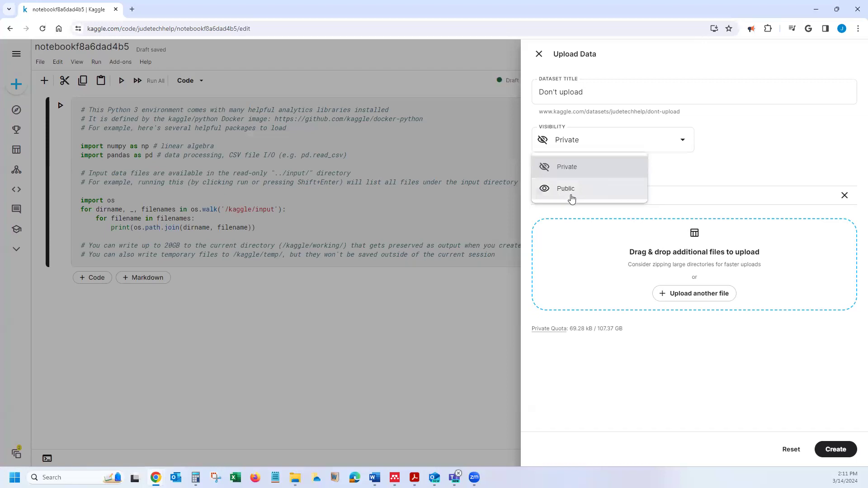
mouse_move(226, 340)
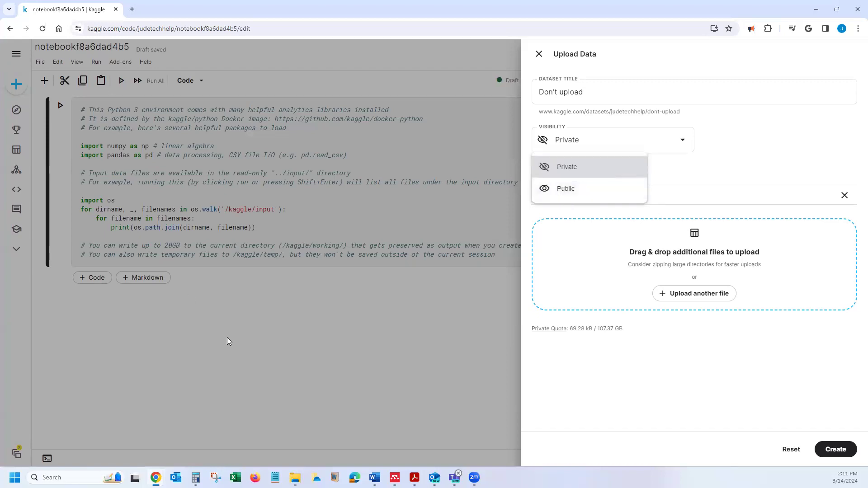
mouse_move(576, 188)
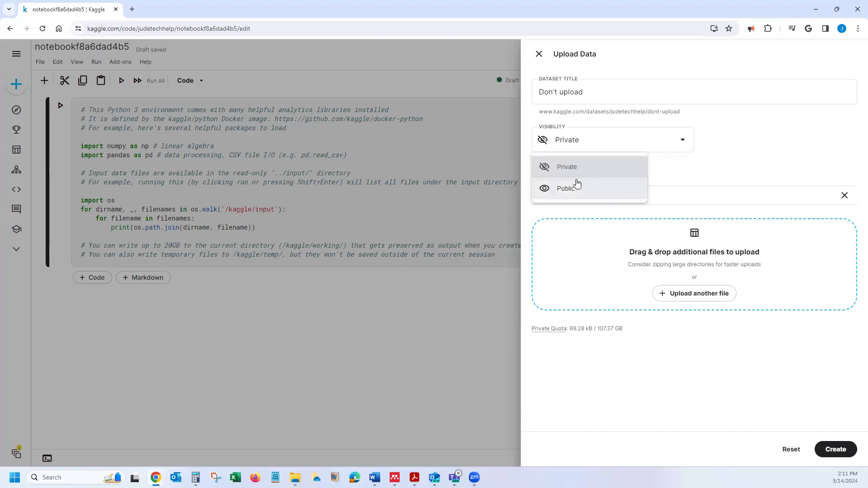
mouse_move(566, 183)
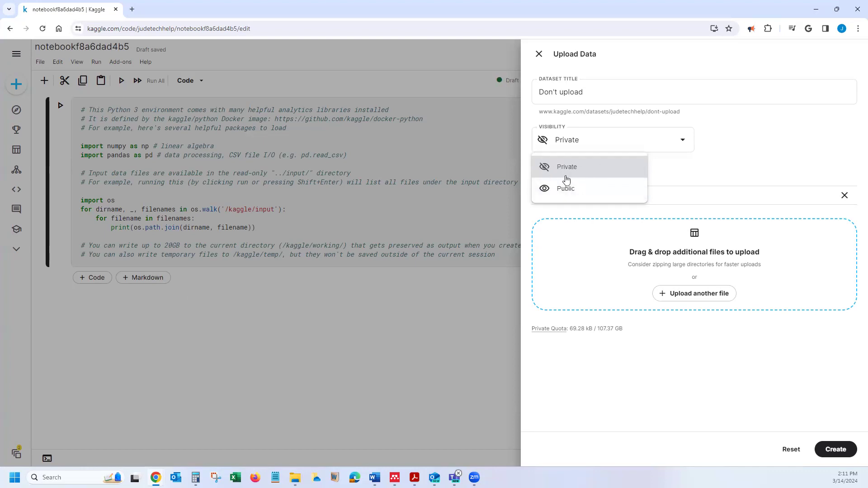
mouse_move(578, 188)
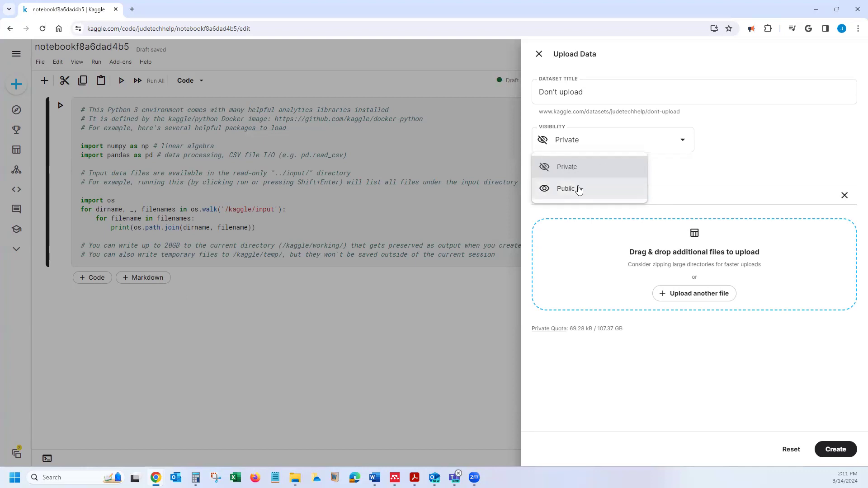
mouse_move(573, 170)
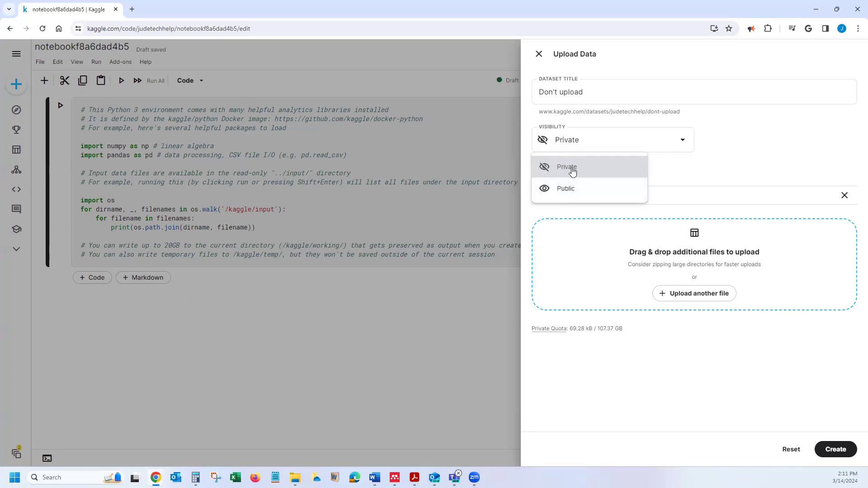
left_click(566, 167)
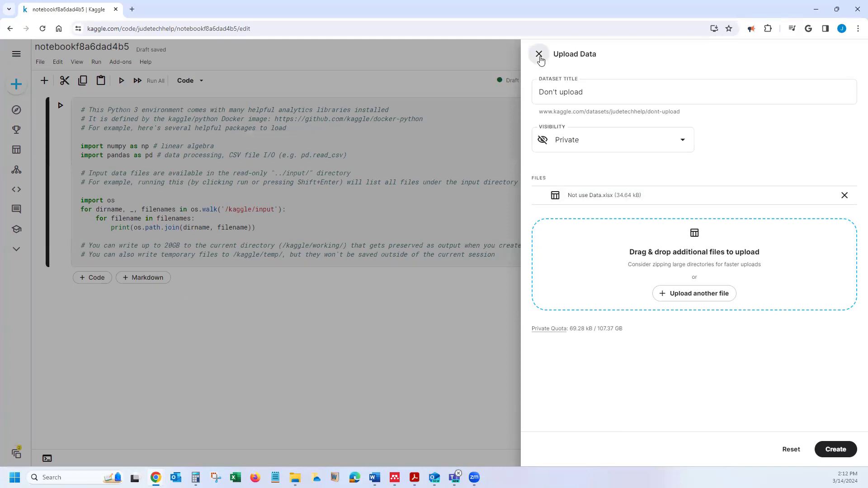
- Discard the unsaved upload, confirm with Continue, and reopen the notebook's Add Input search
left_click(537, 53)
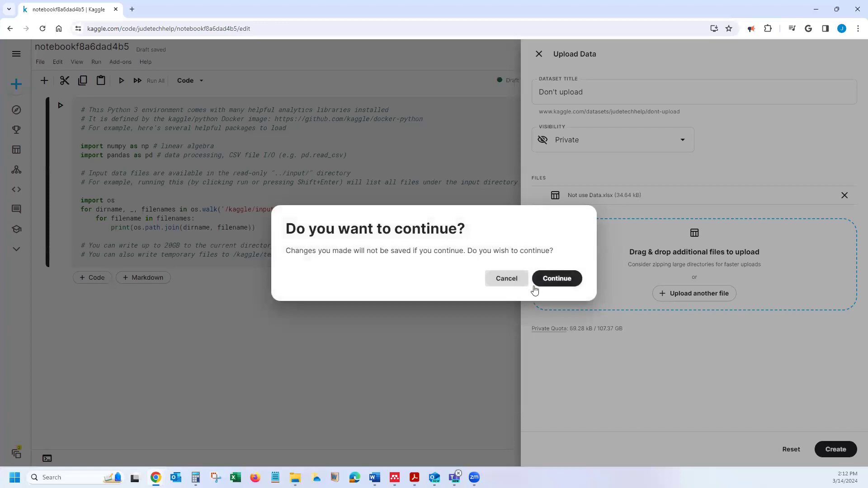
left_click(556, 279)
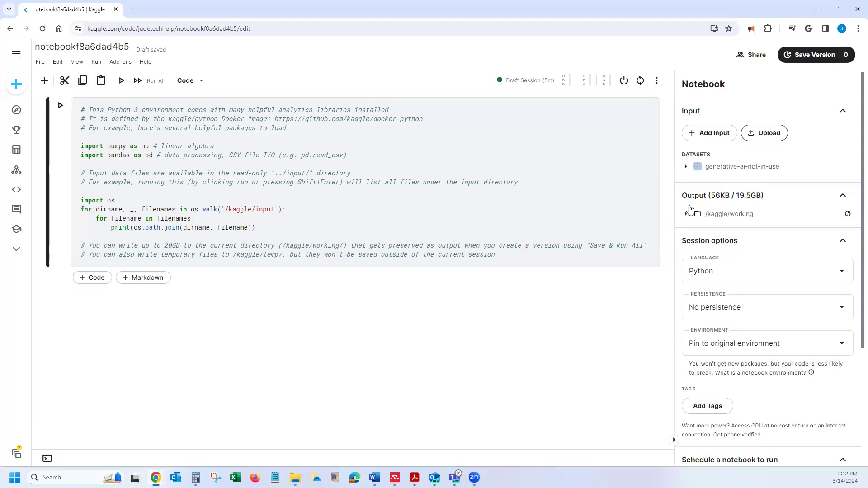
mouse_move(754, 166)
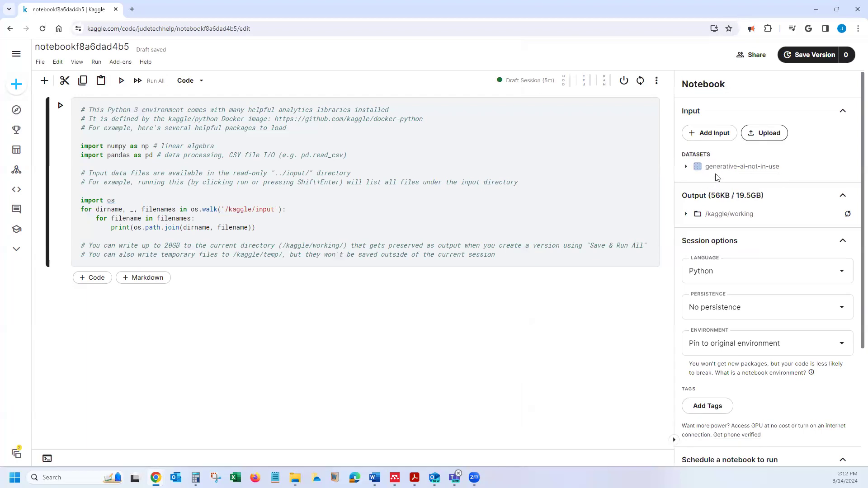
left_click(713, 133)
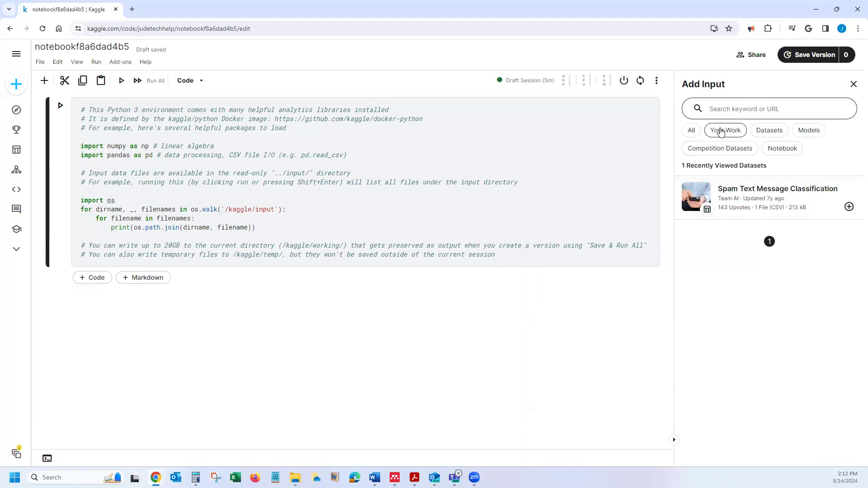
mouse_move(739, 139)
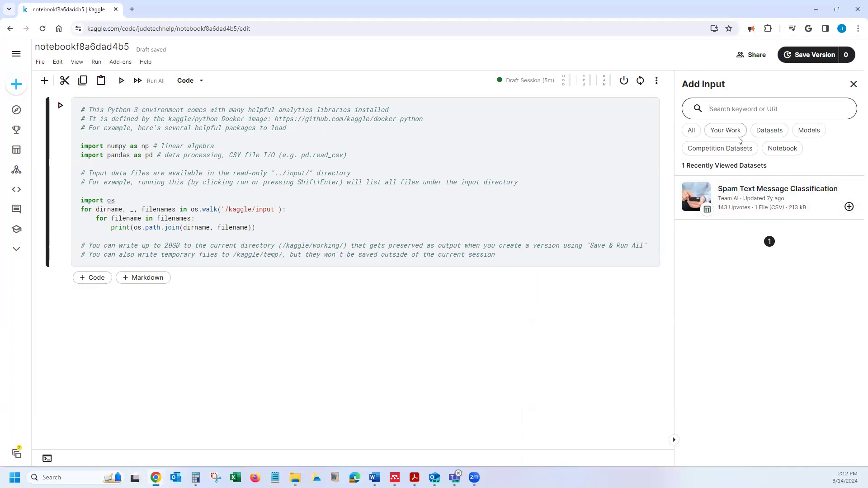